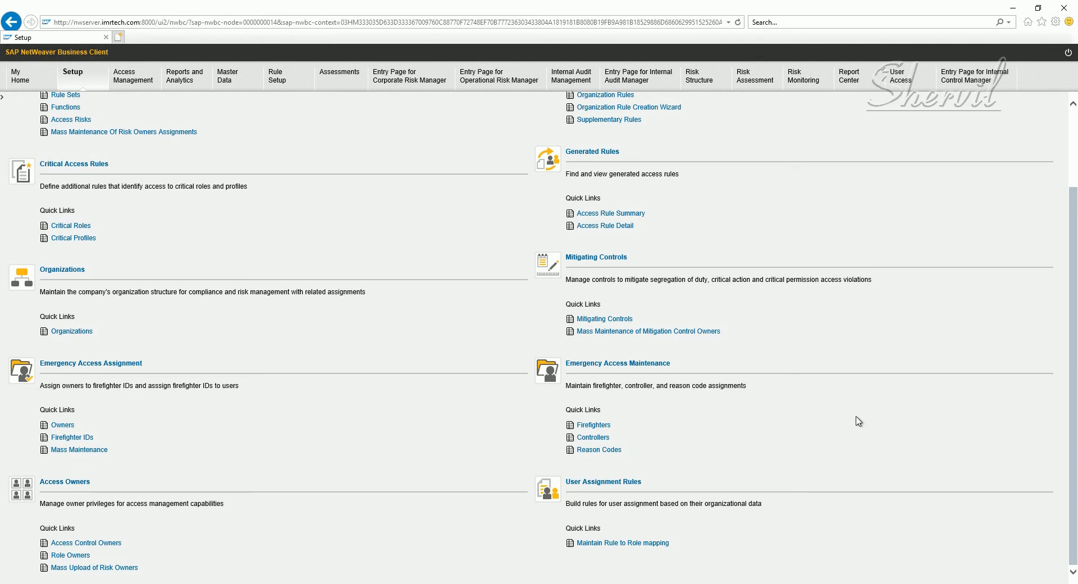
mouse_move(653, 445)
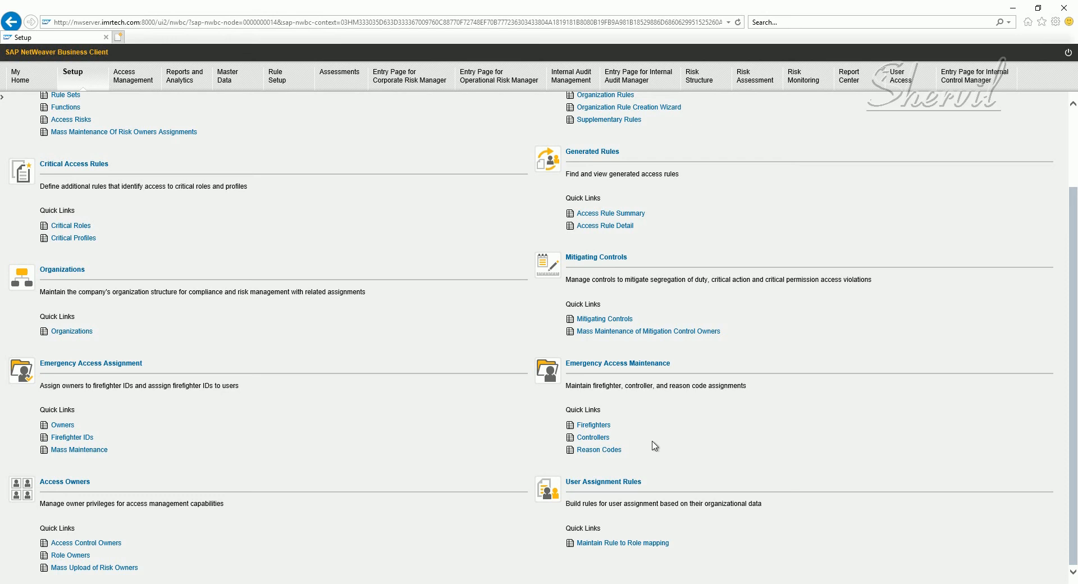
mouse_move(613, 462)
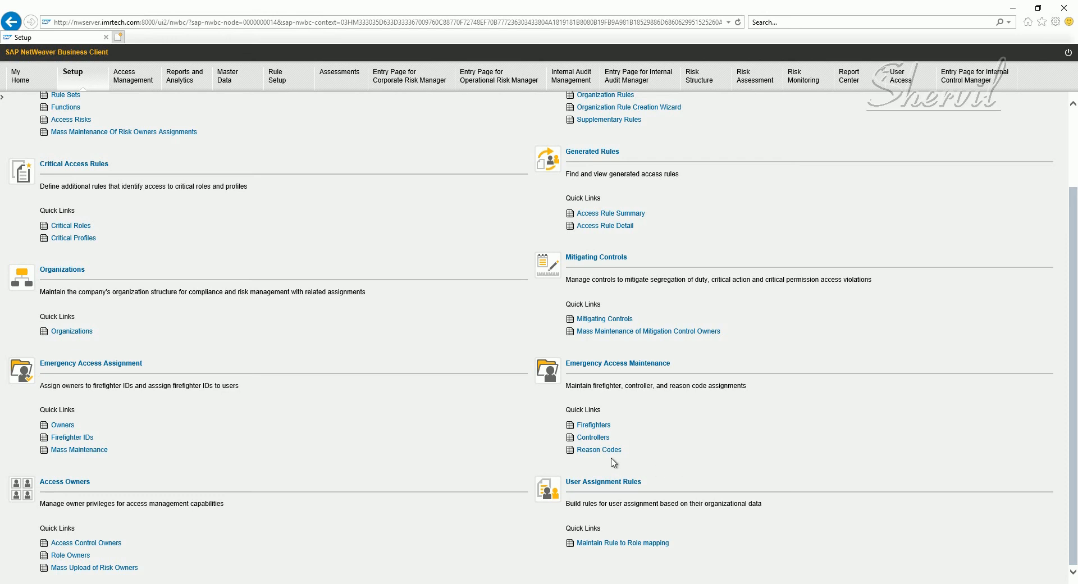
mouse_move(658, 458)
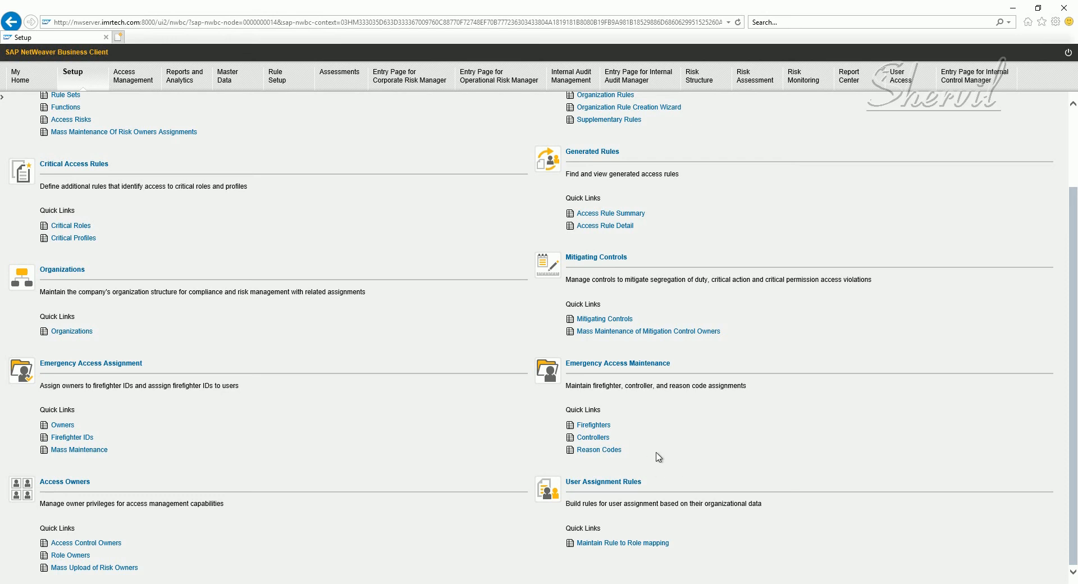
mouse_move(627, 464)
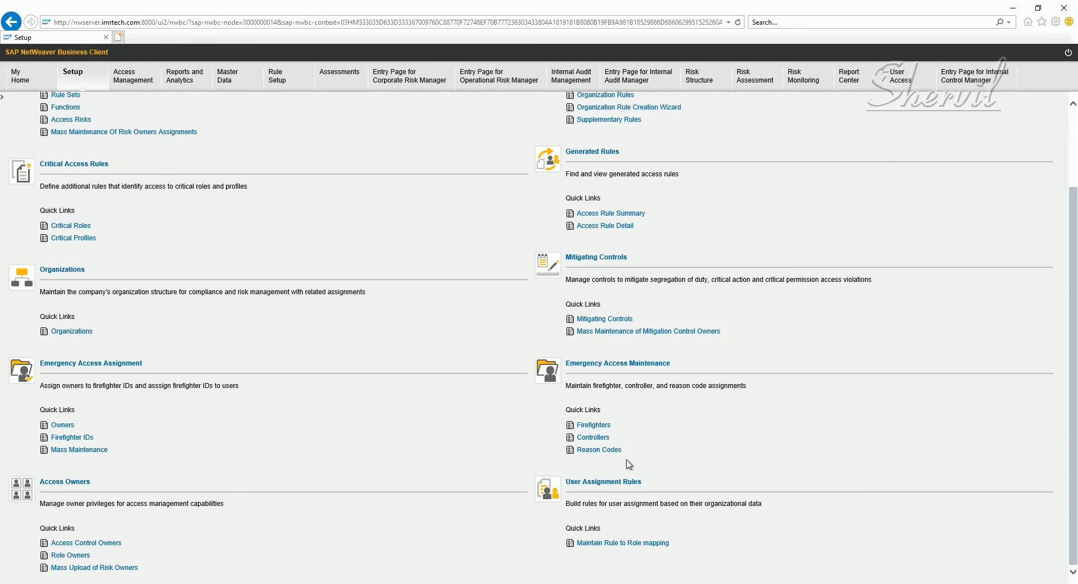
Open the Reason Codes list under Emergency Access Maintenance
left_click(603, 449)
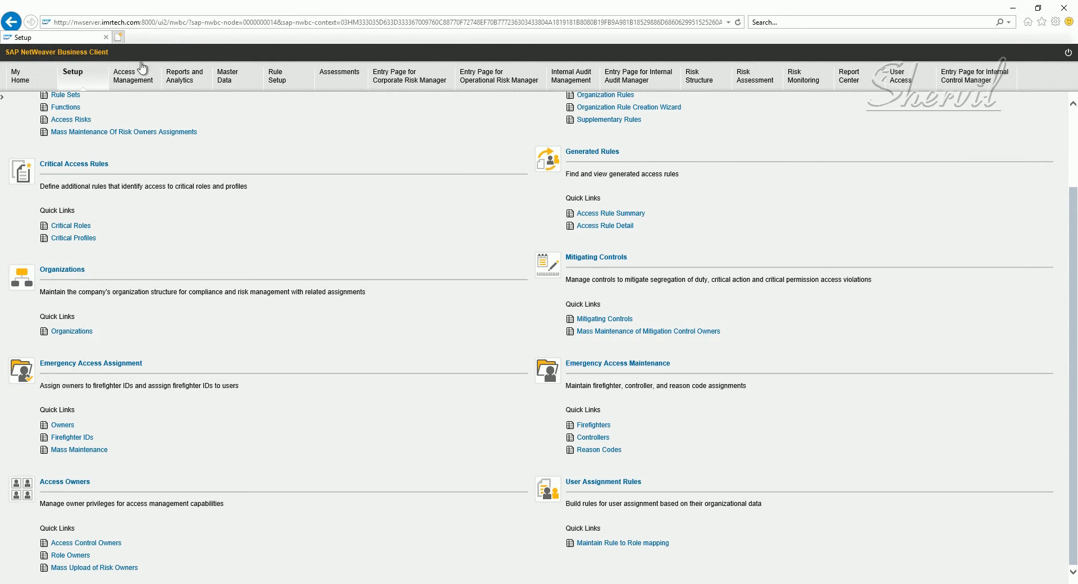
mouse_move(617, 373)
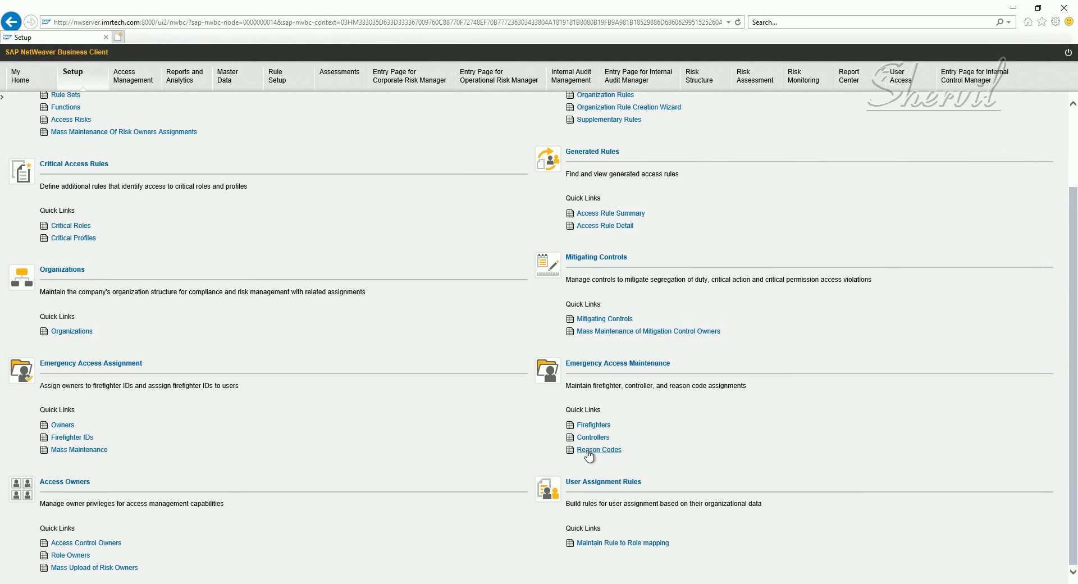
left_click(598, 449)
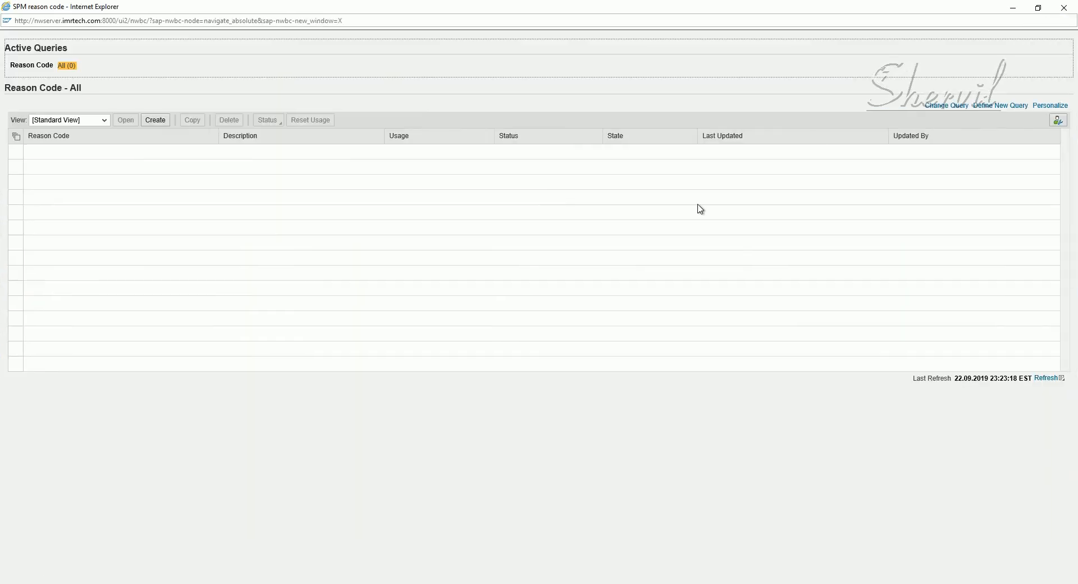
mouse_move(114, 179)
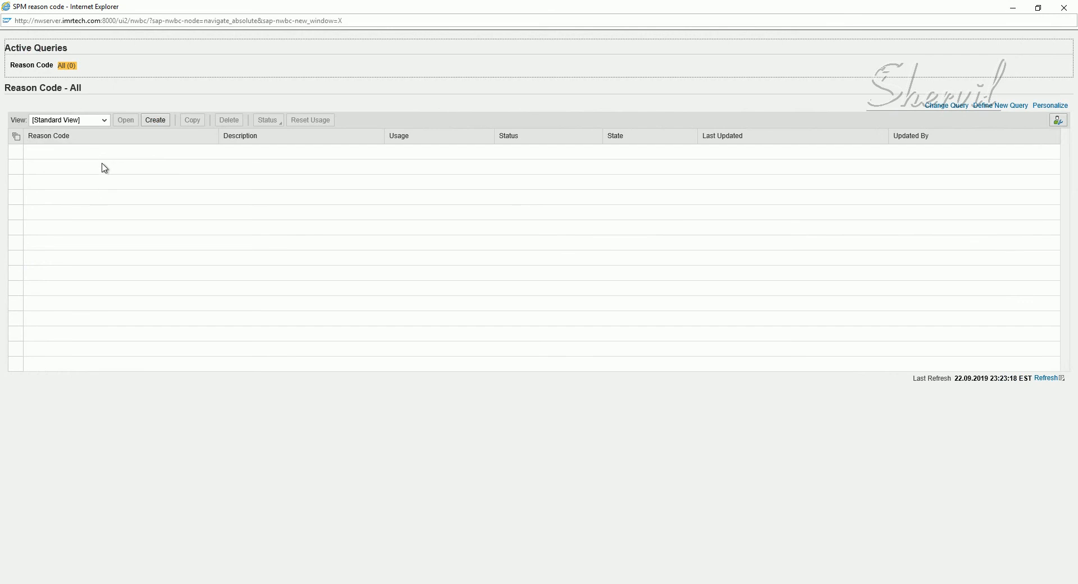
mouse_move(115, 169)
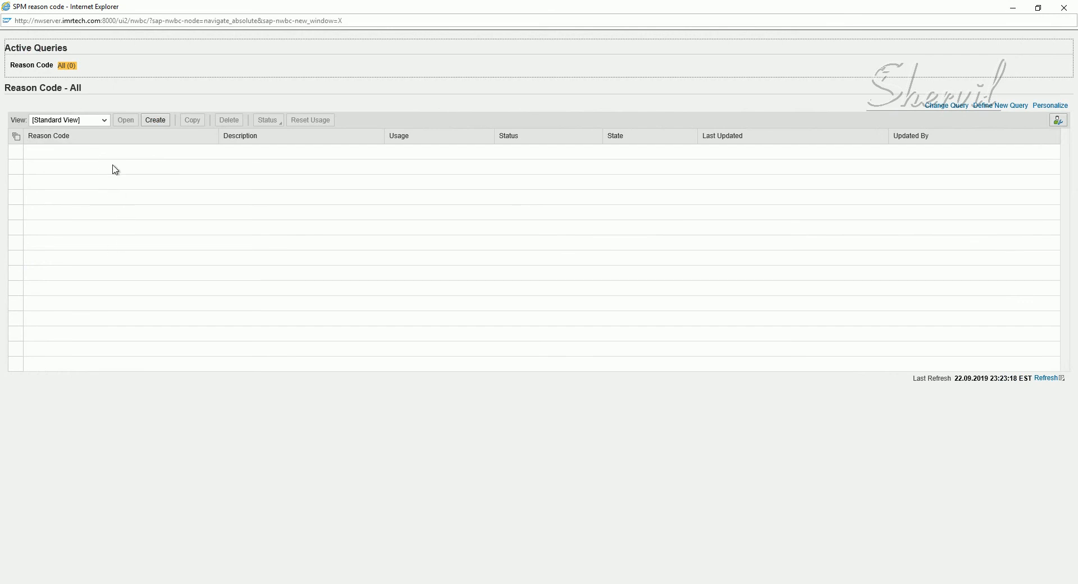
mouse_move(145, 153)
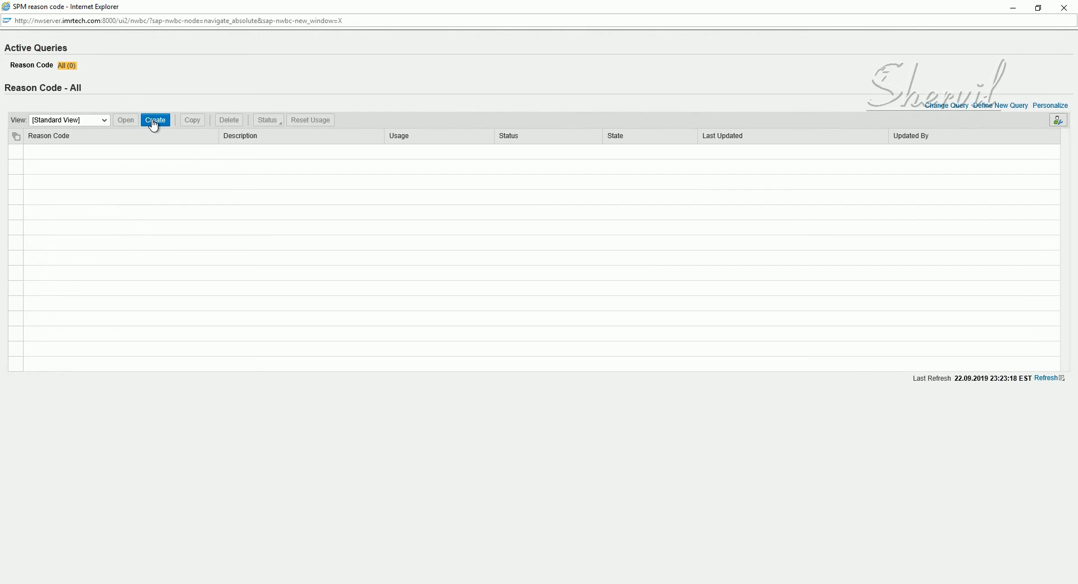
Create Active reason code 01 described as 'Security Maintenance' and attempt to save
left_click(155, 120)
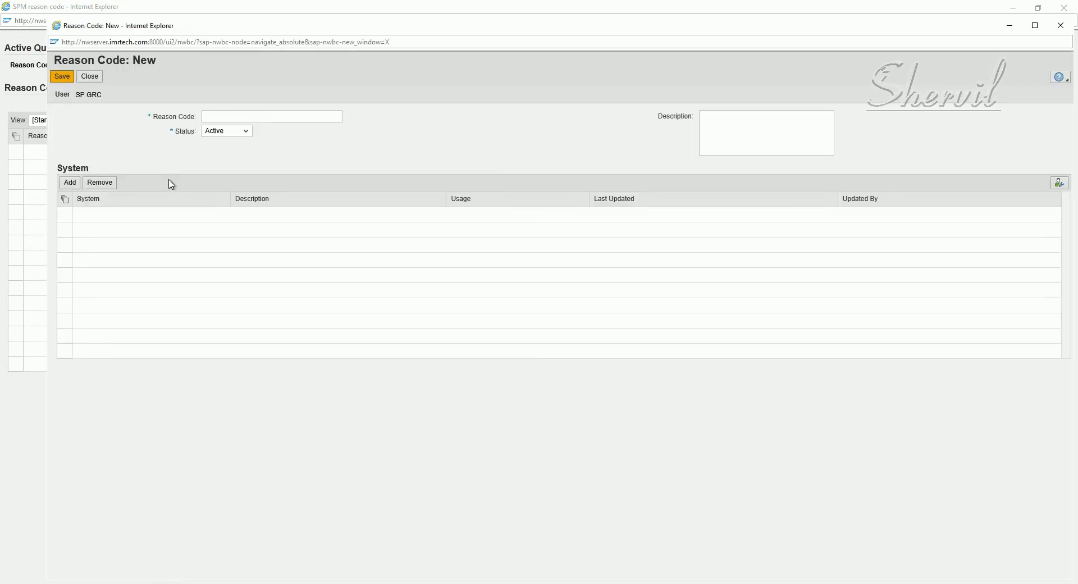
left_click(271, 116)
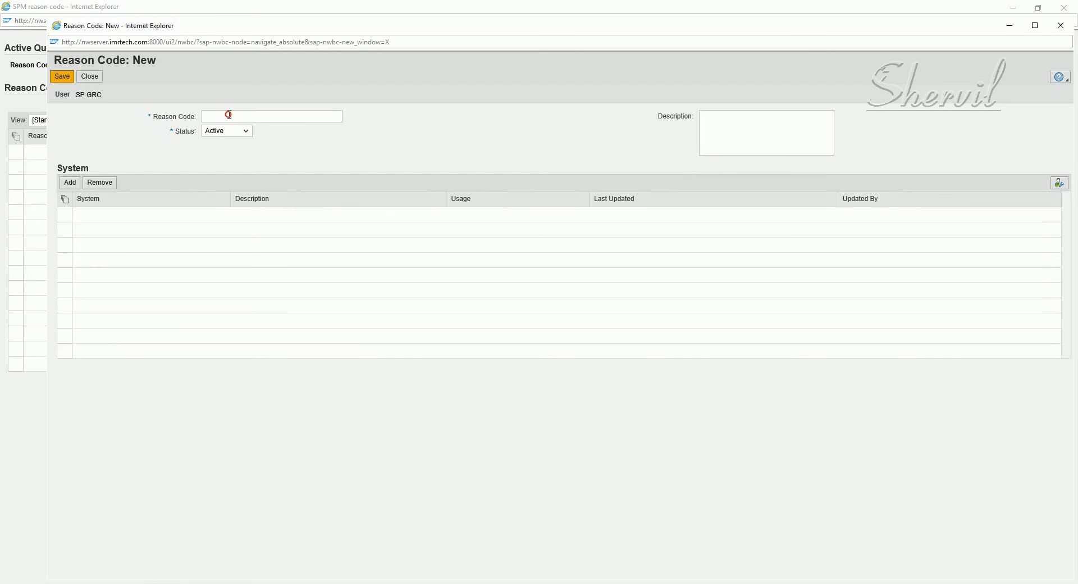
type("01")
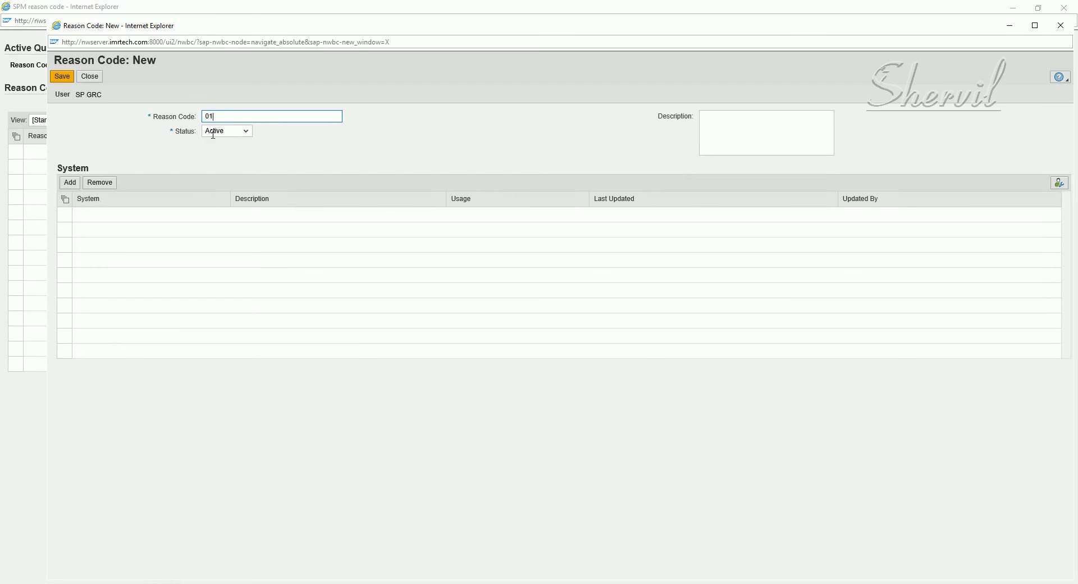
mouse_move(220, 138)
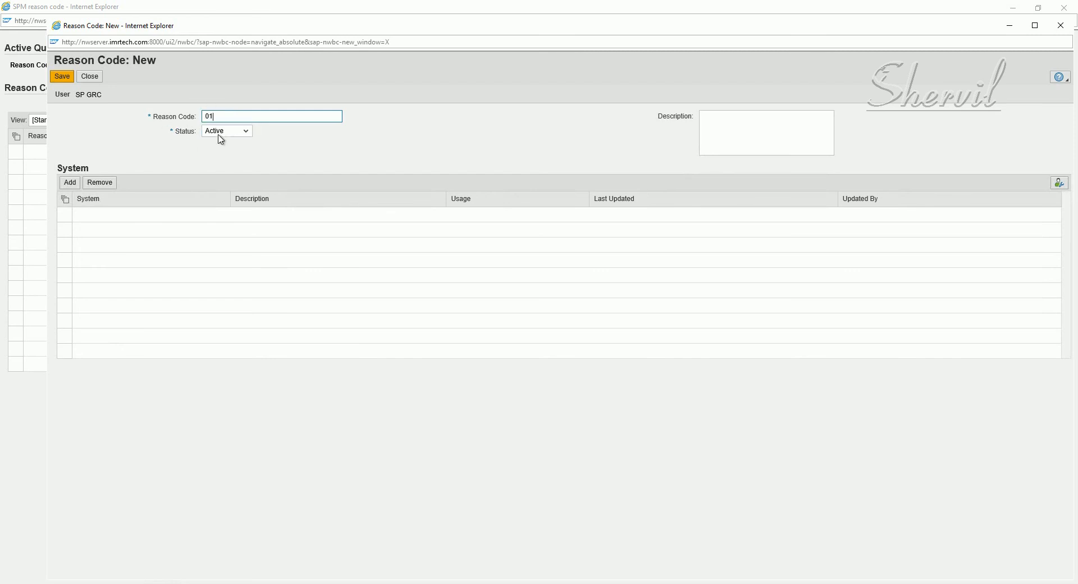
mouse_move(251, 143)
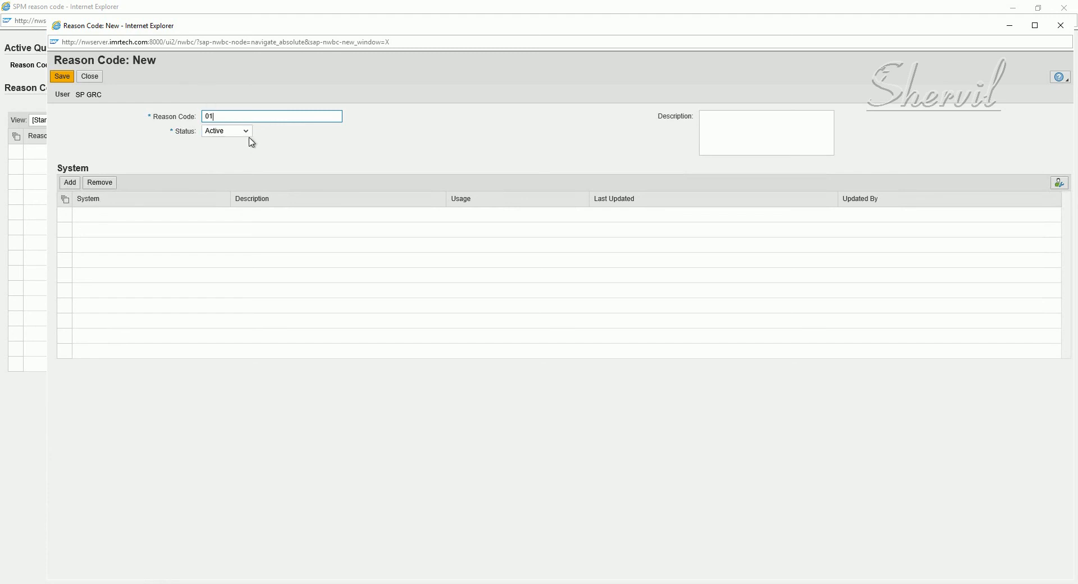
left_click(226, 131)
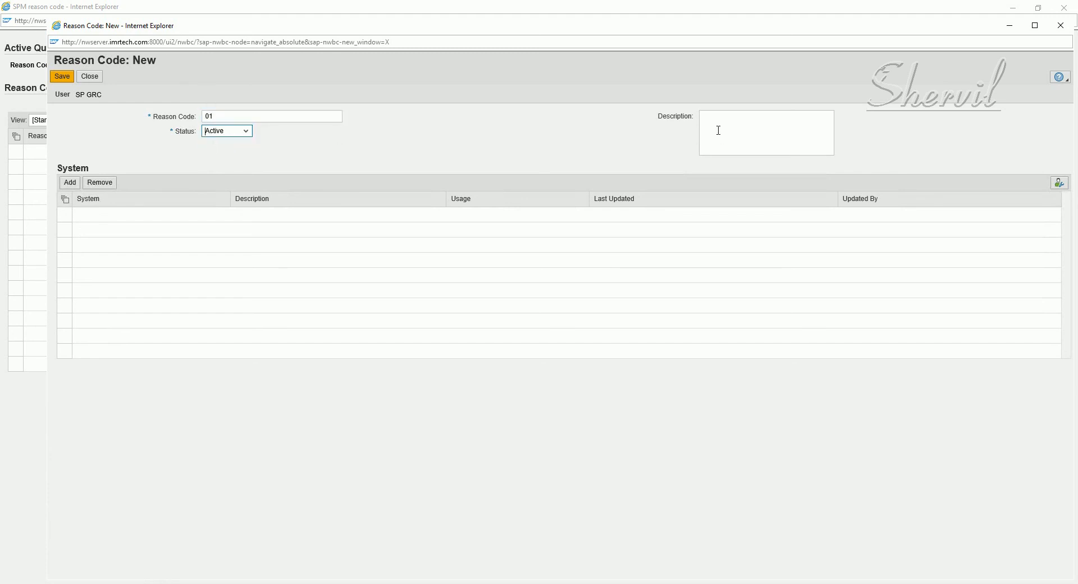
left_click(765, 131)
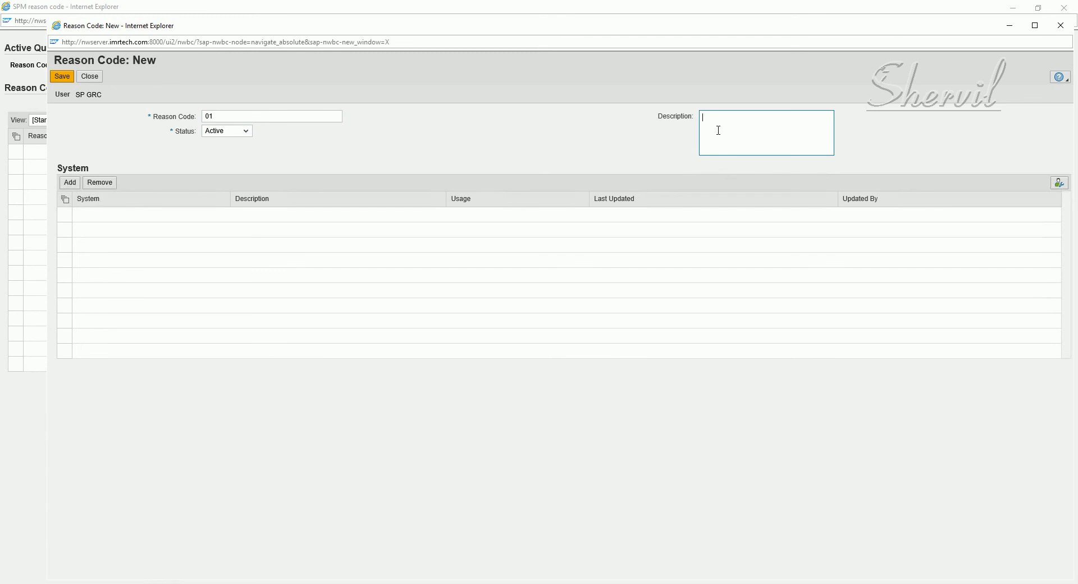
type("Sec")
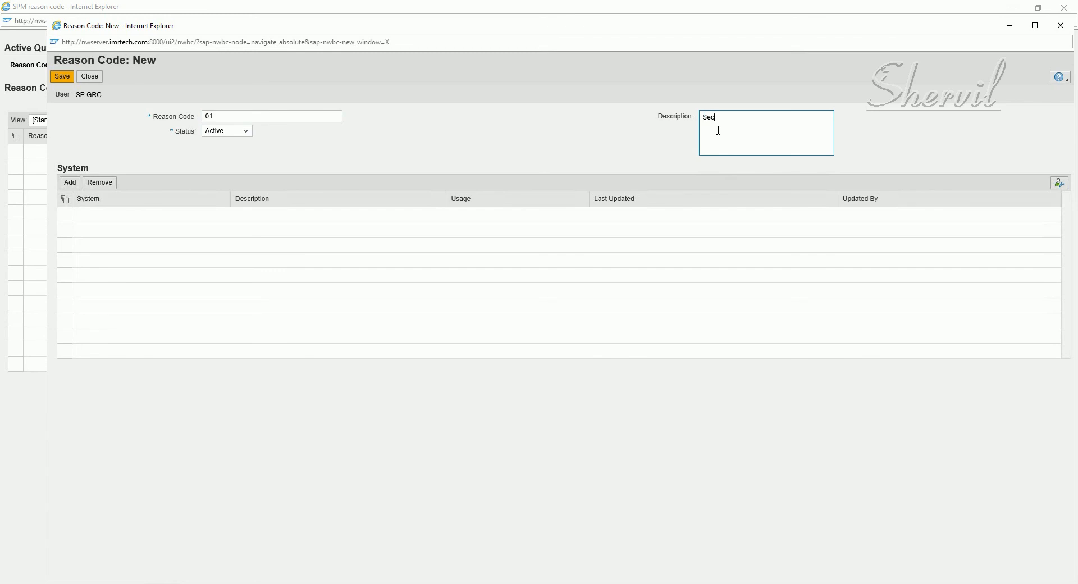
type("rity Maint")
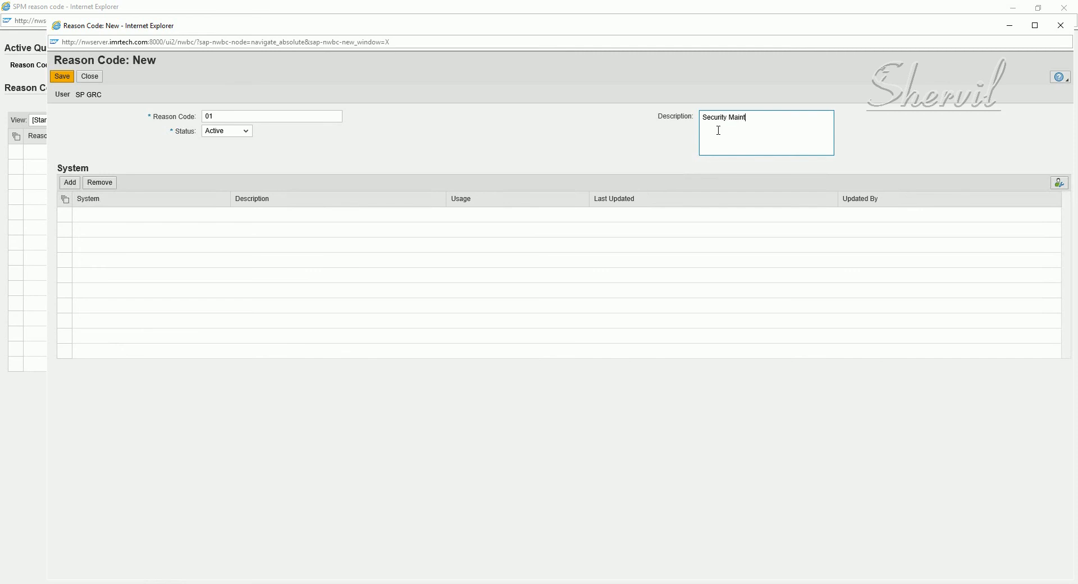
type("enance")
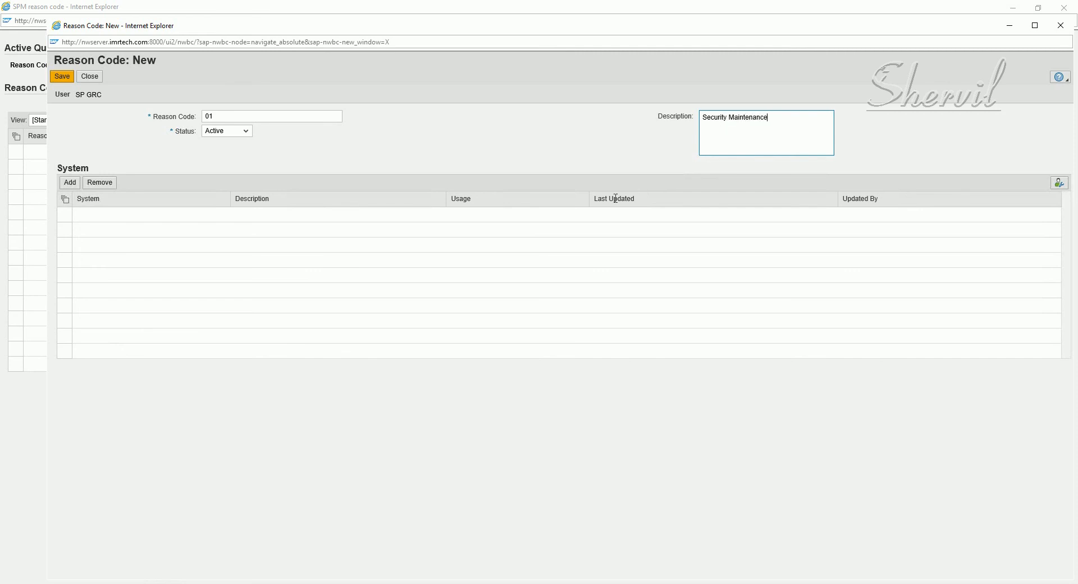
left_click(61, 76)
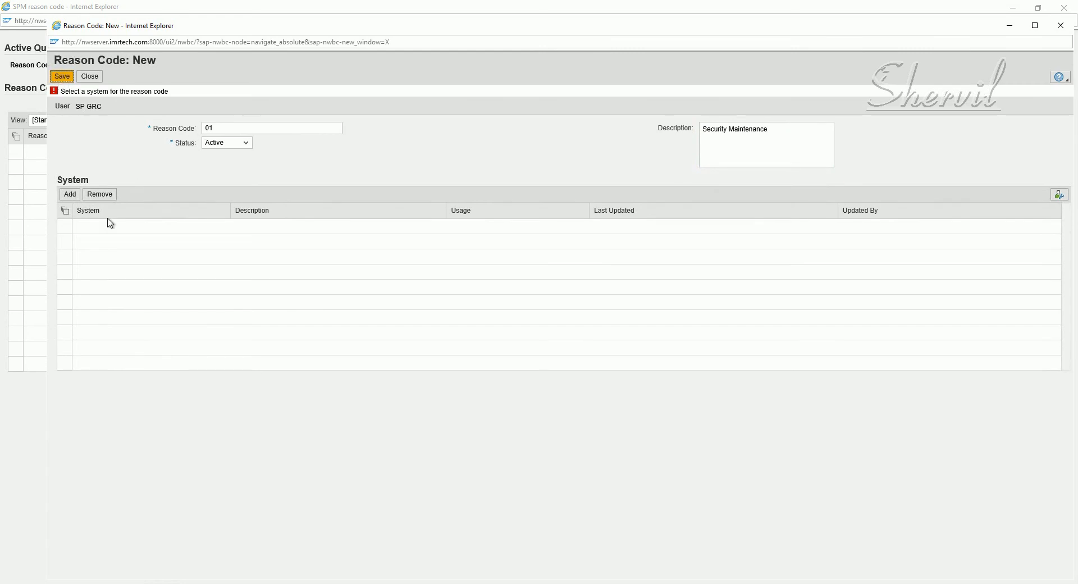
Add system EHPCLNT100 to reason code 01 via value help and save
left_click(68, 194)
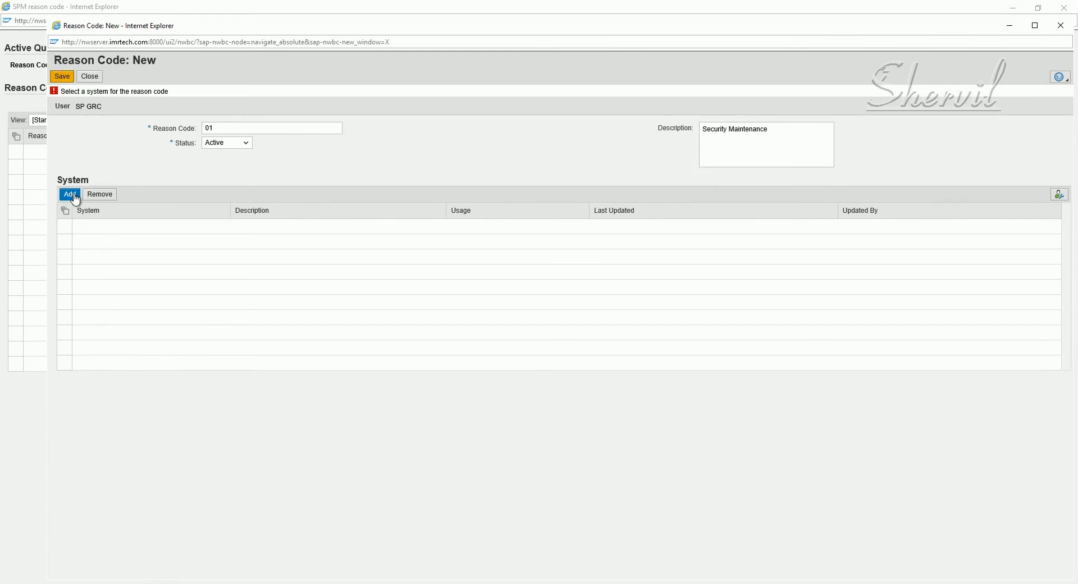
left_click(68, 194)
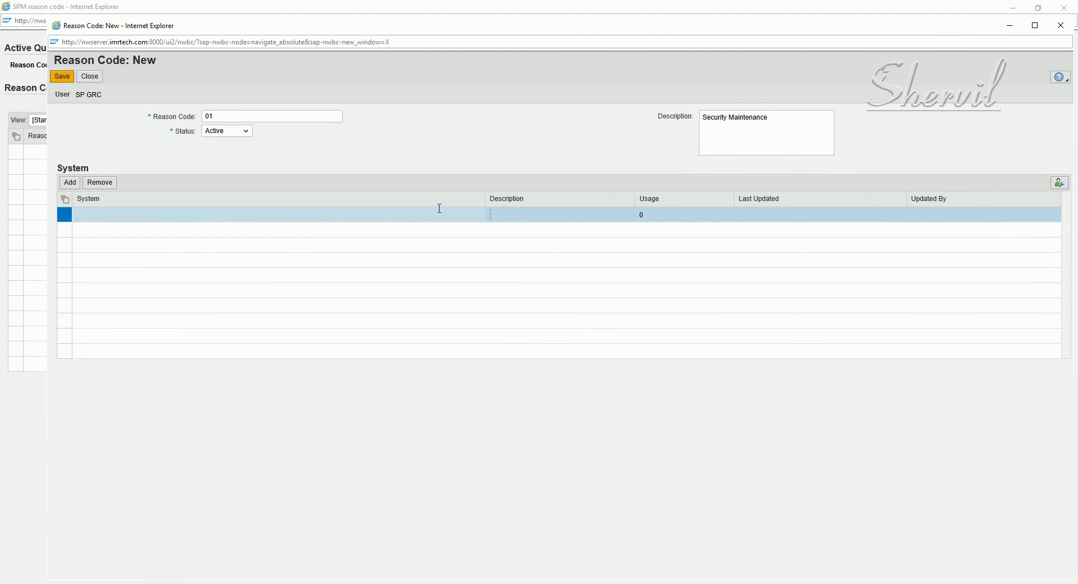
left_click(275, 214)
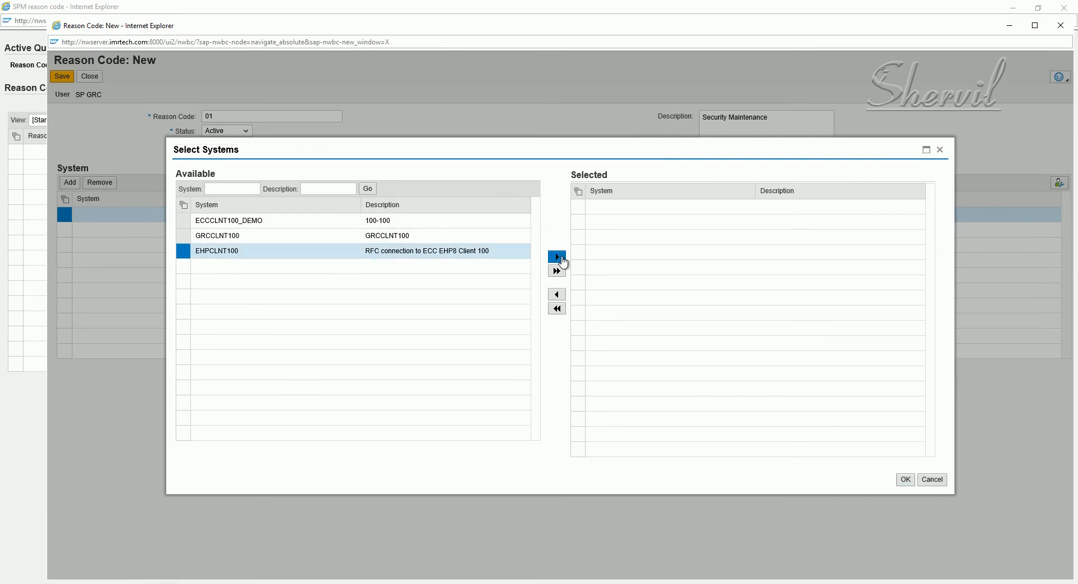
left_click(556, 256)
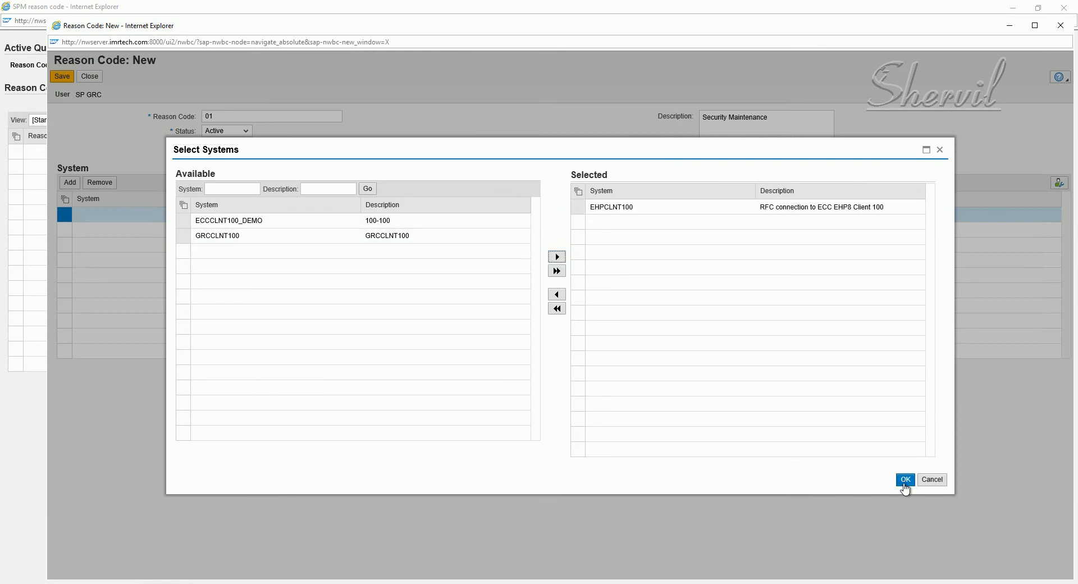
left_click(904, 480)
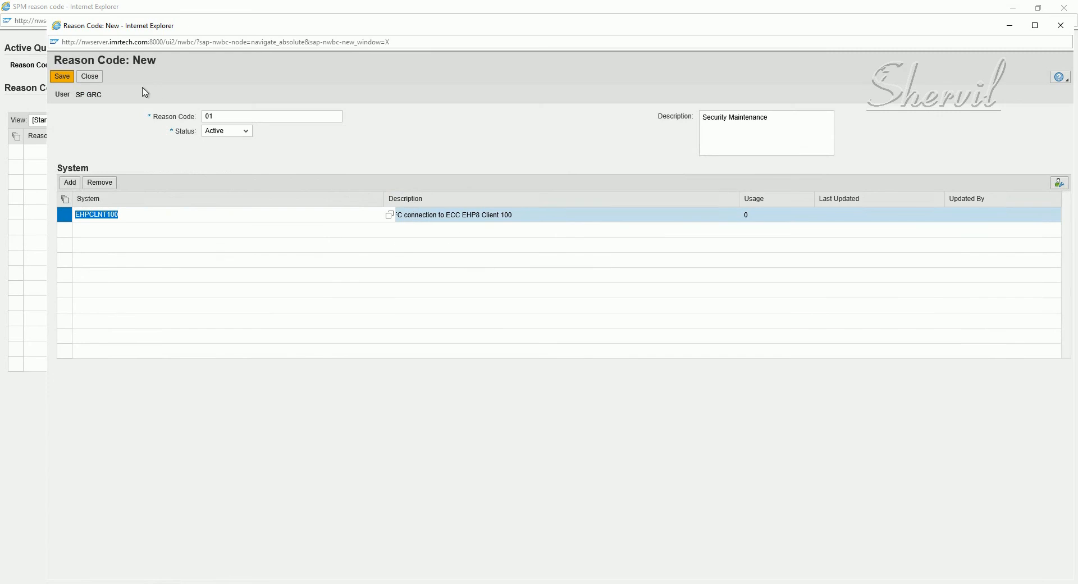
left_click(61, 77)
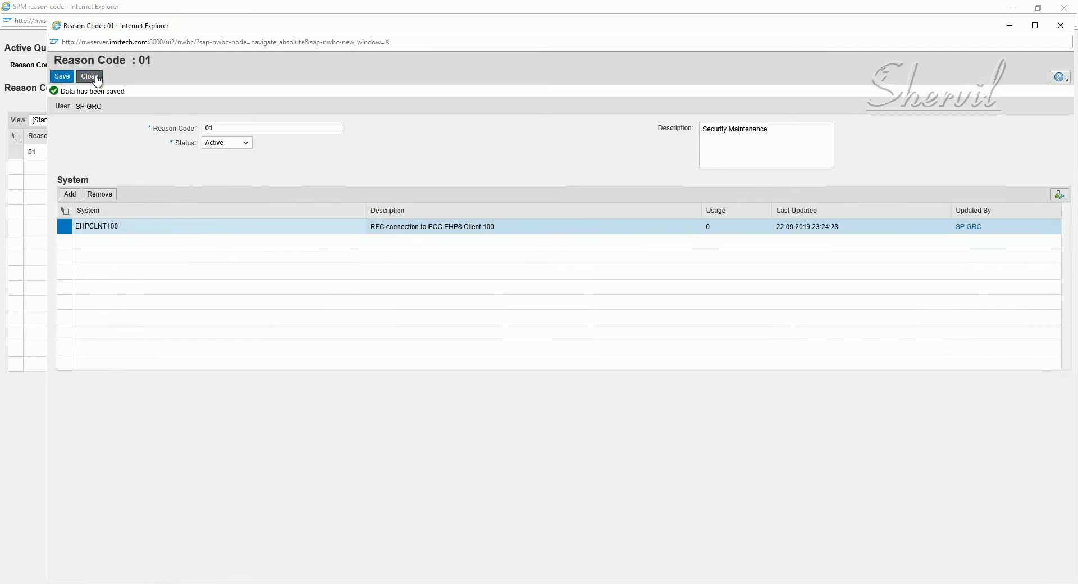
Close code 01 and create reason code 02 described as 'BASIS Activities'
left_click(88, 76)
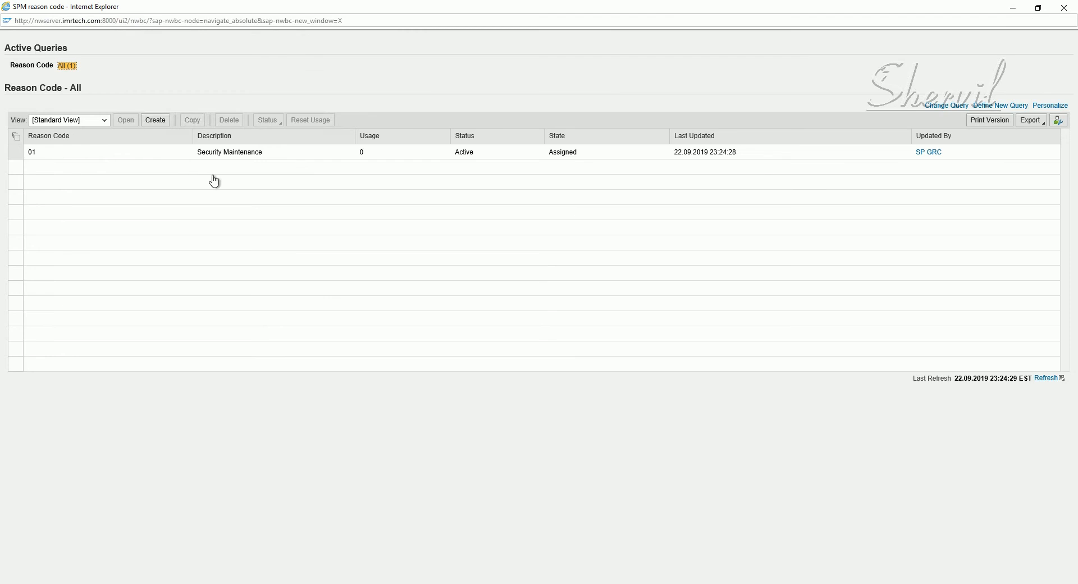
left_click(155, 119)
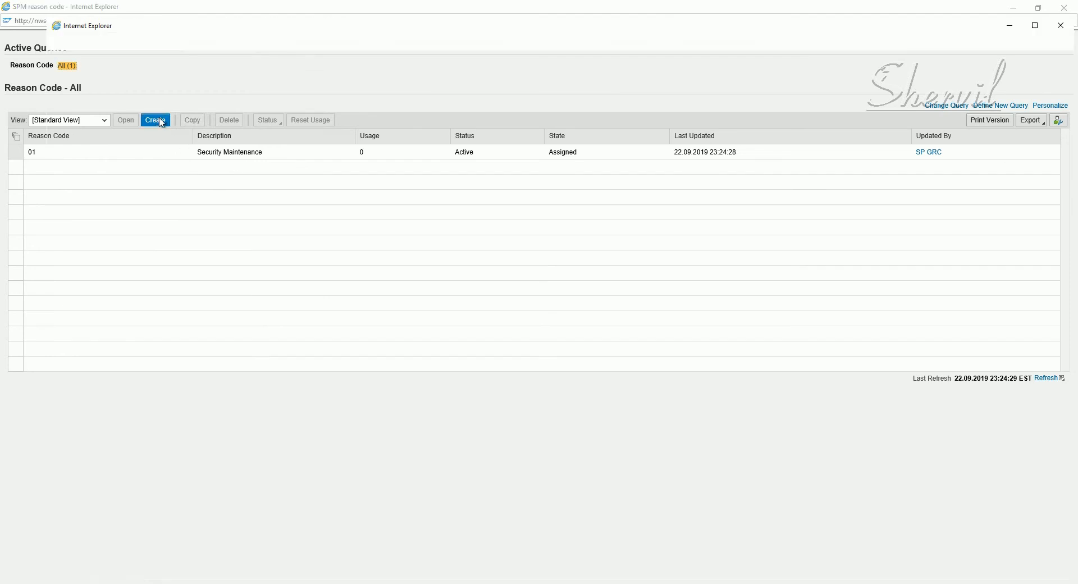
left_click(155, 120)
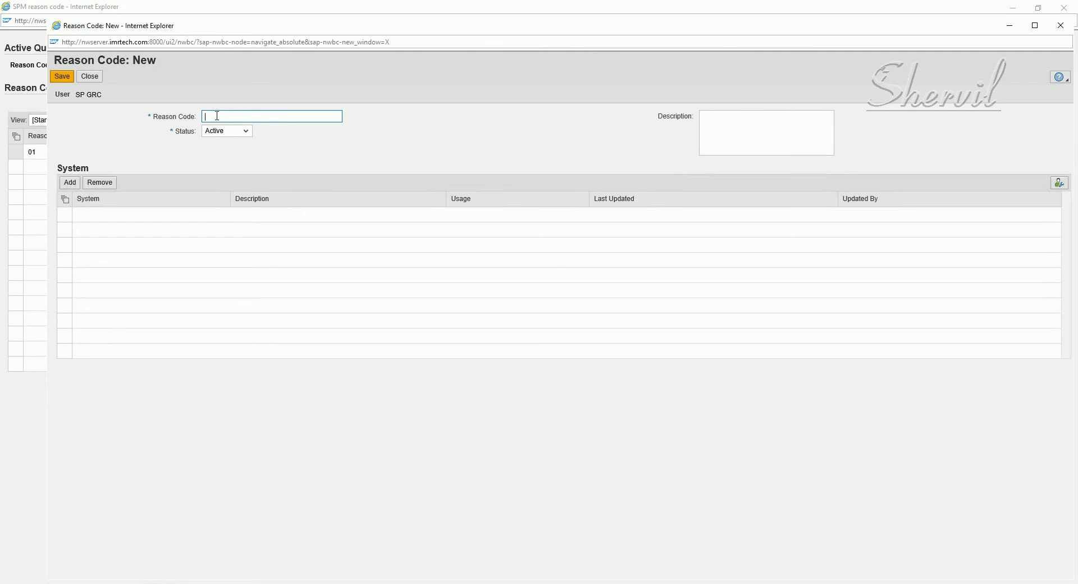
type("02")
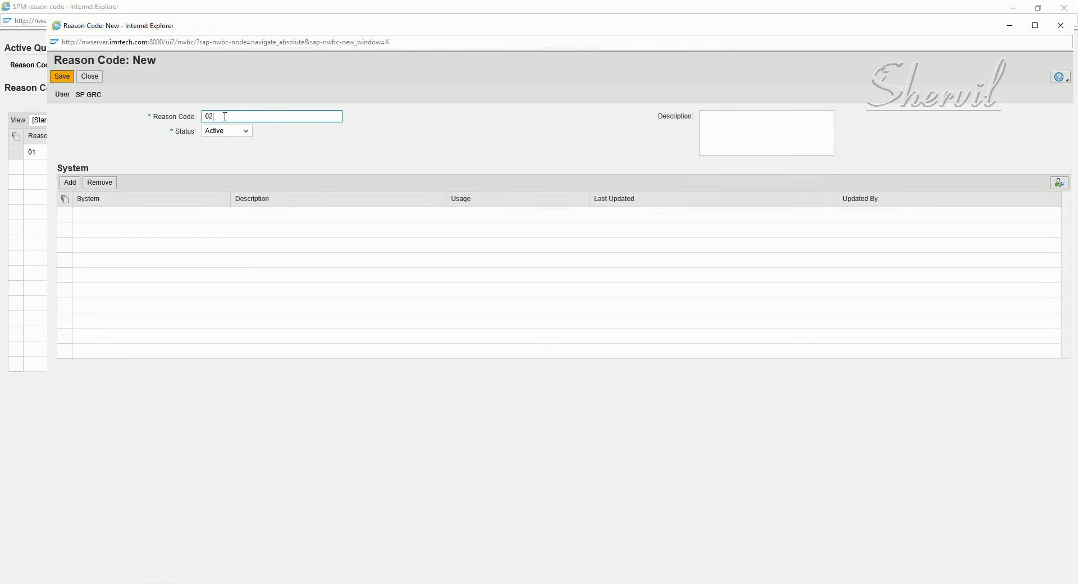
left_click(765, 132)
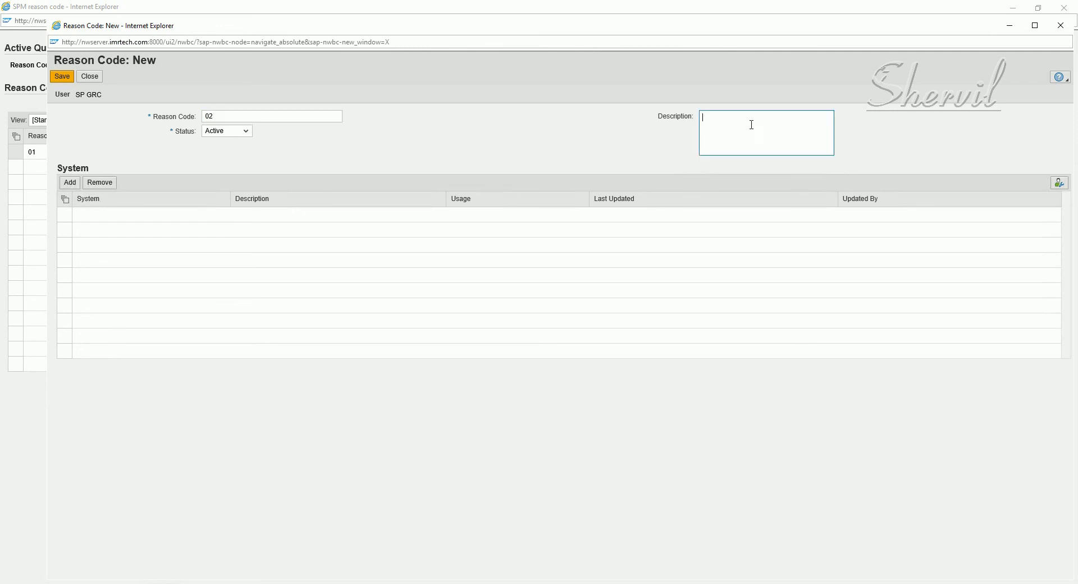
type("BASIS")
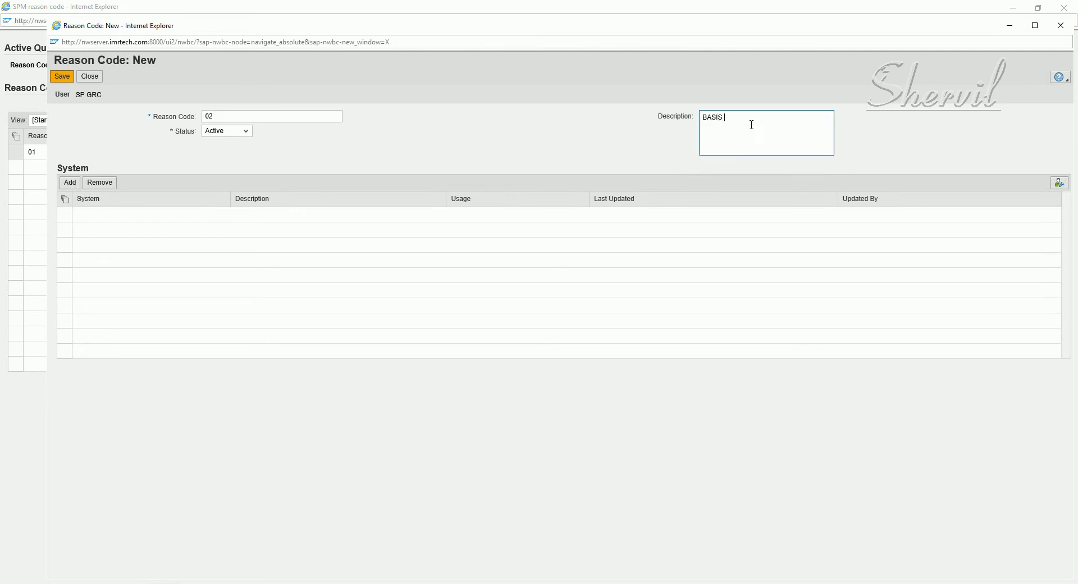
type("Activit")
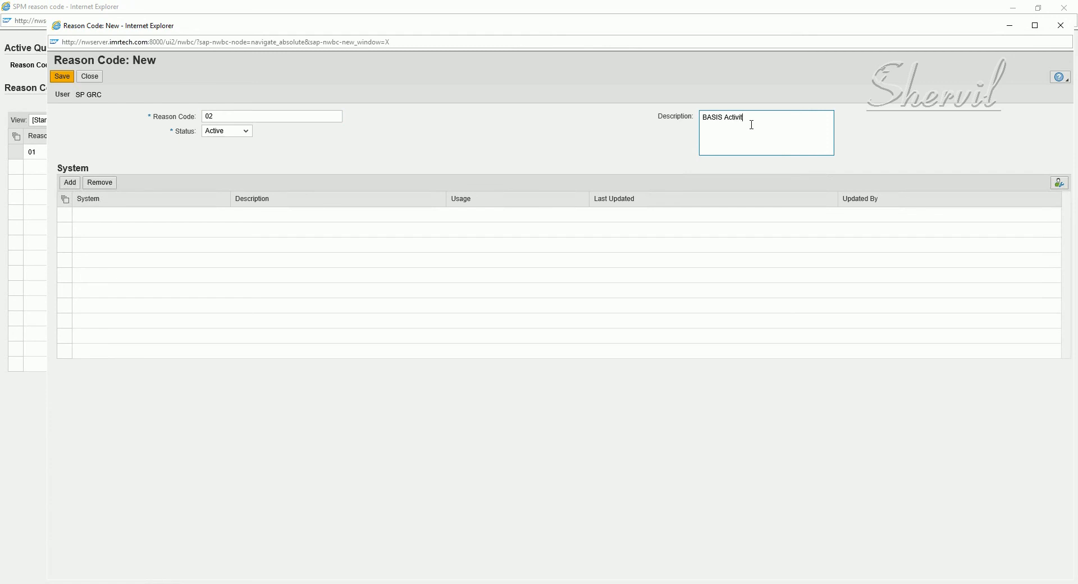
type("ies")
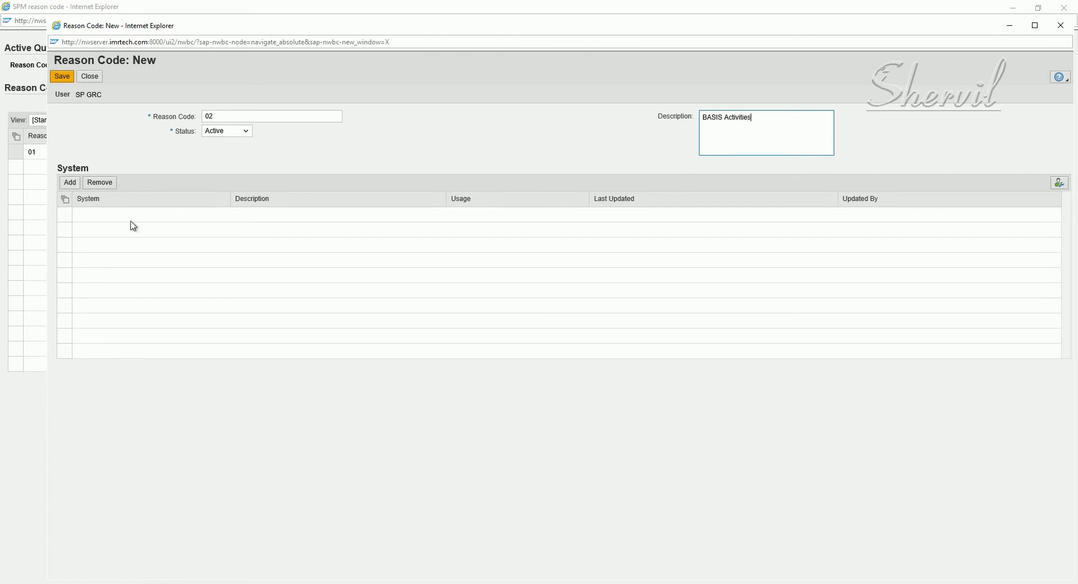
Assign system EHPCLNT100 to reason code 02, save, and close back to the list
left_click(69, 182)
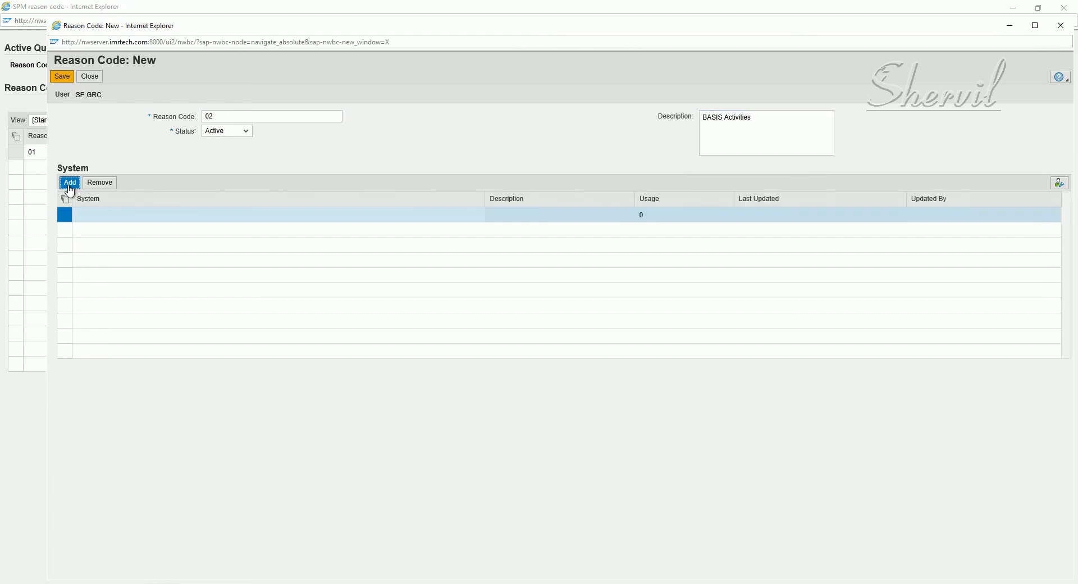
left_click(69, 183)
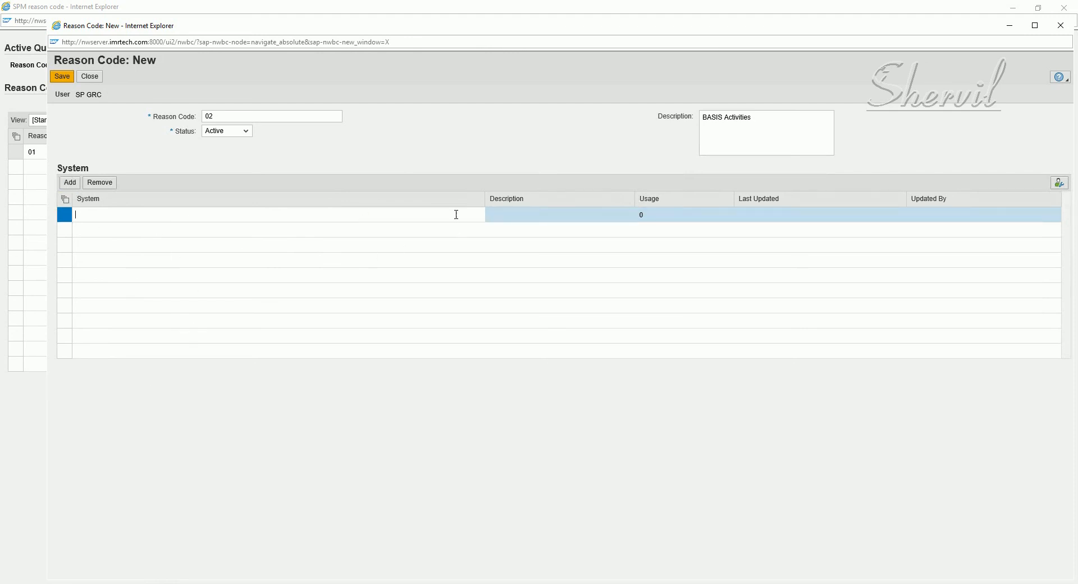
mouse_move(490, 219)
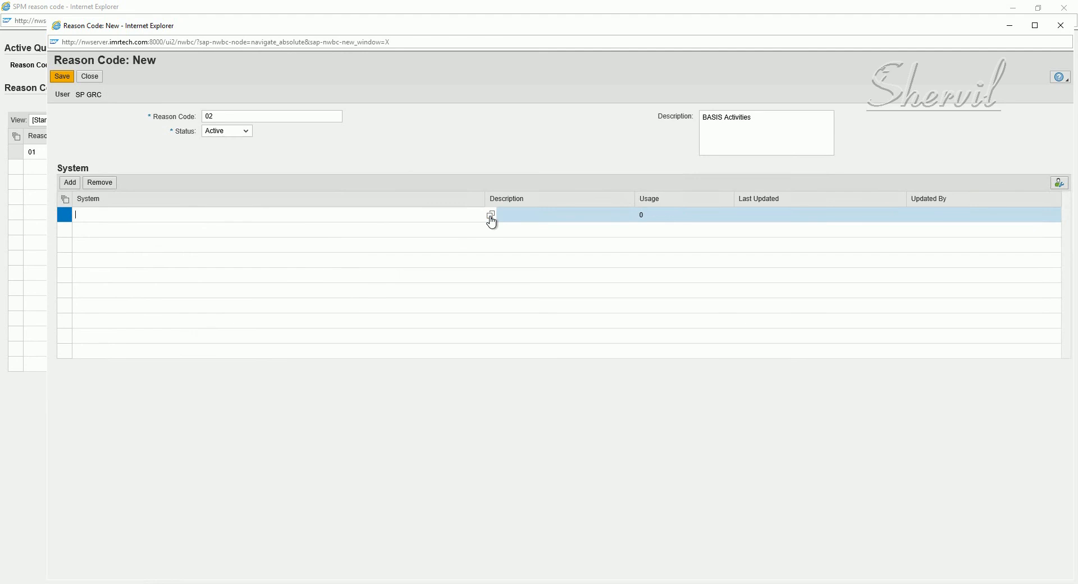
left_click(490, 213)
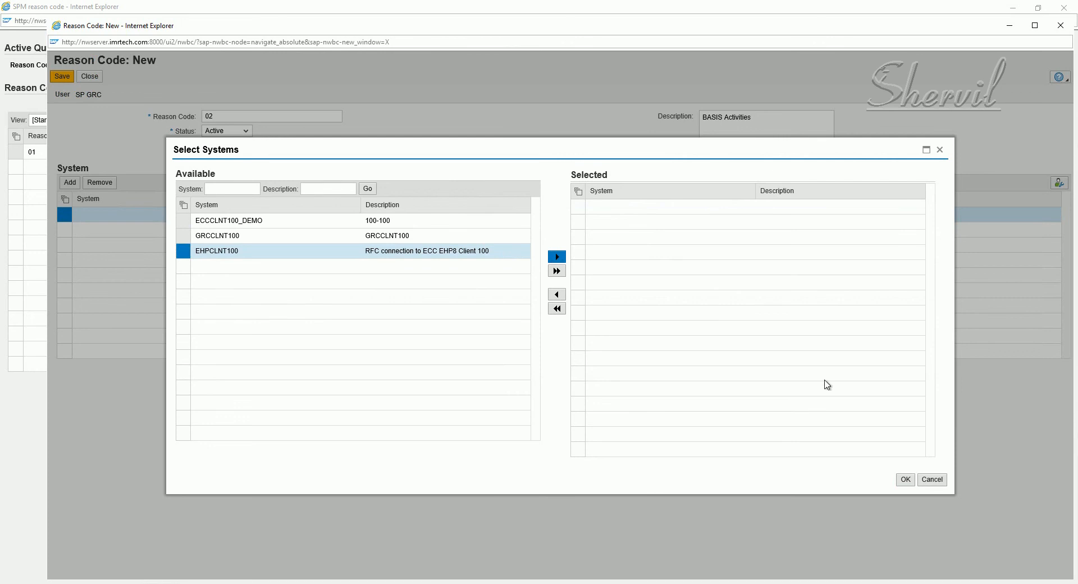
left_click(903, 479)
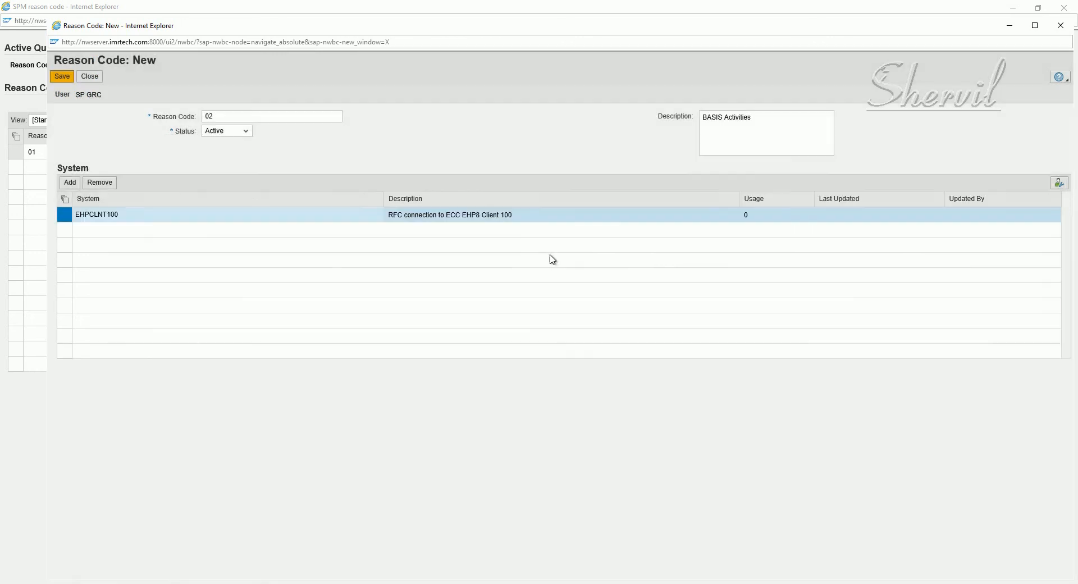
left_click(62, 76)
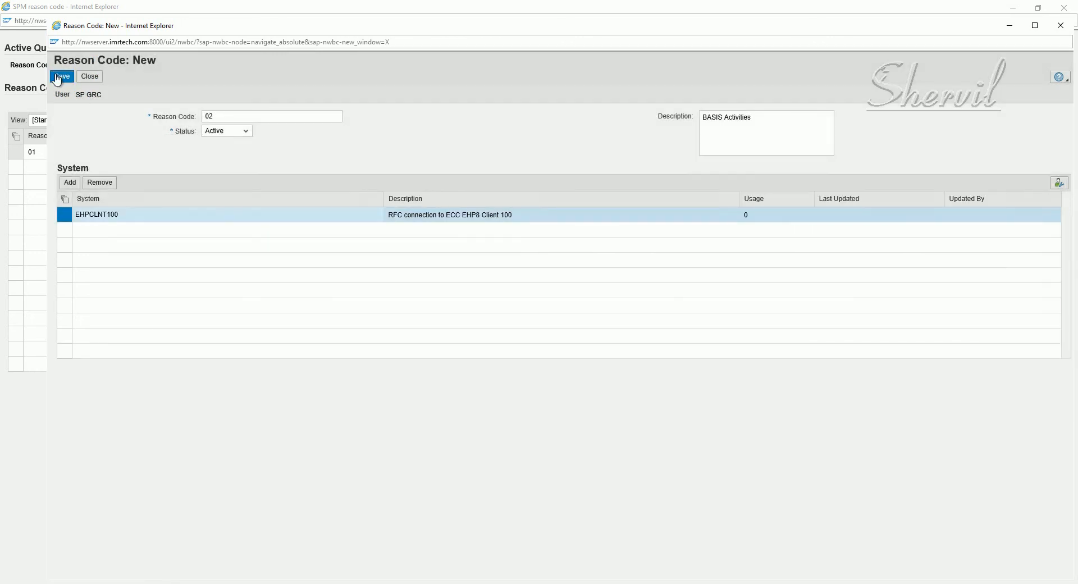
left_click(62, 76)
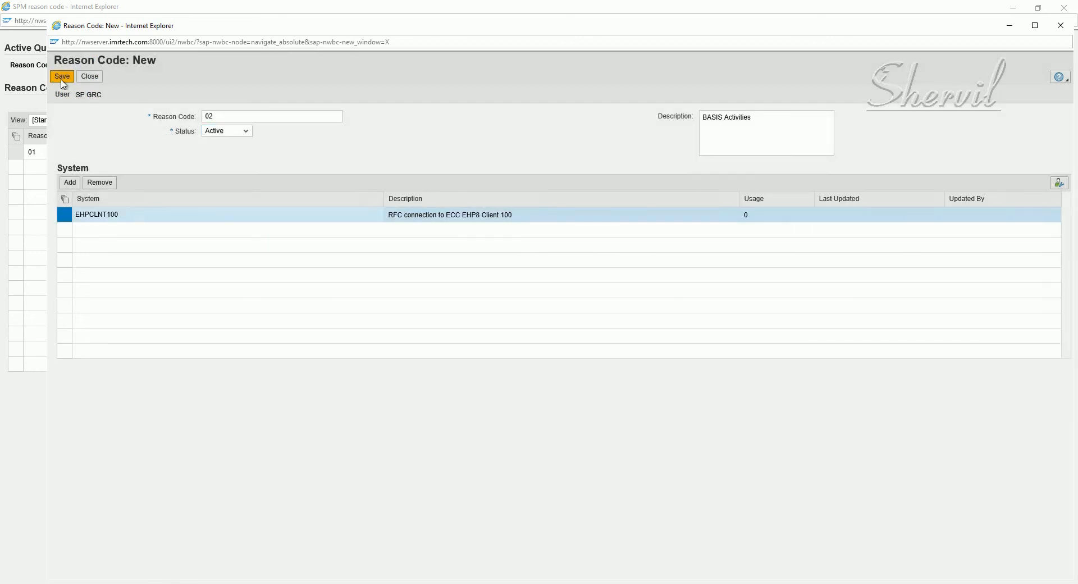
left_click(61, 77)
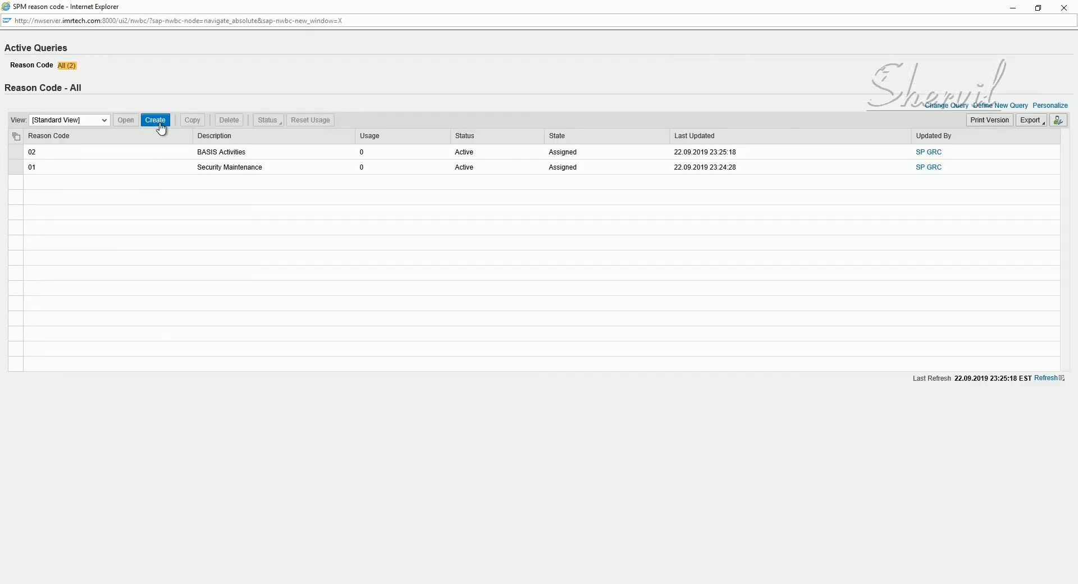
Create reason code 03 described as 'Month End Closing' and attempt to save
left_click(155, 120)
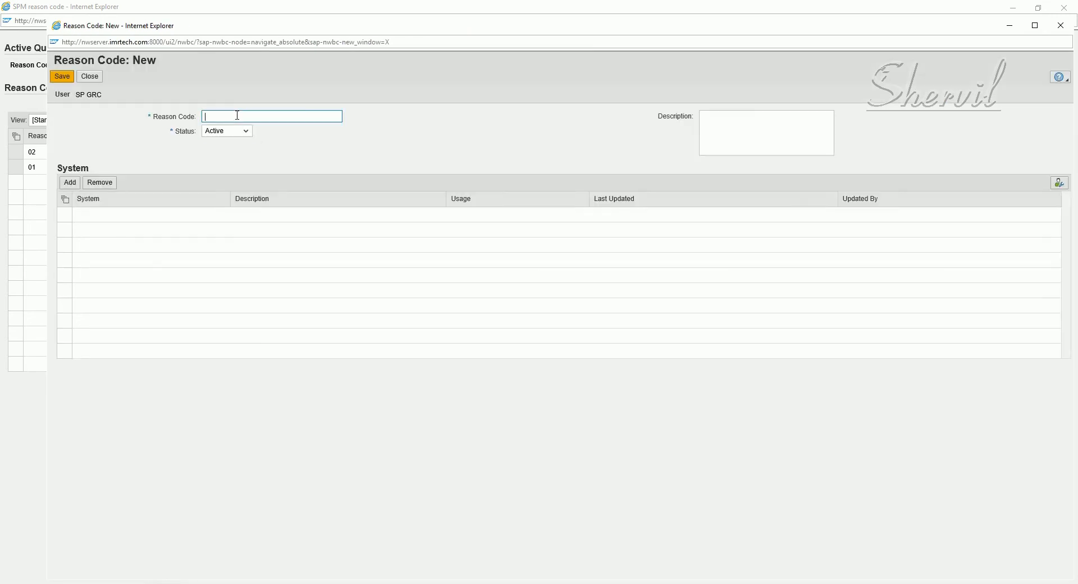
type("03")
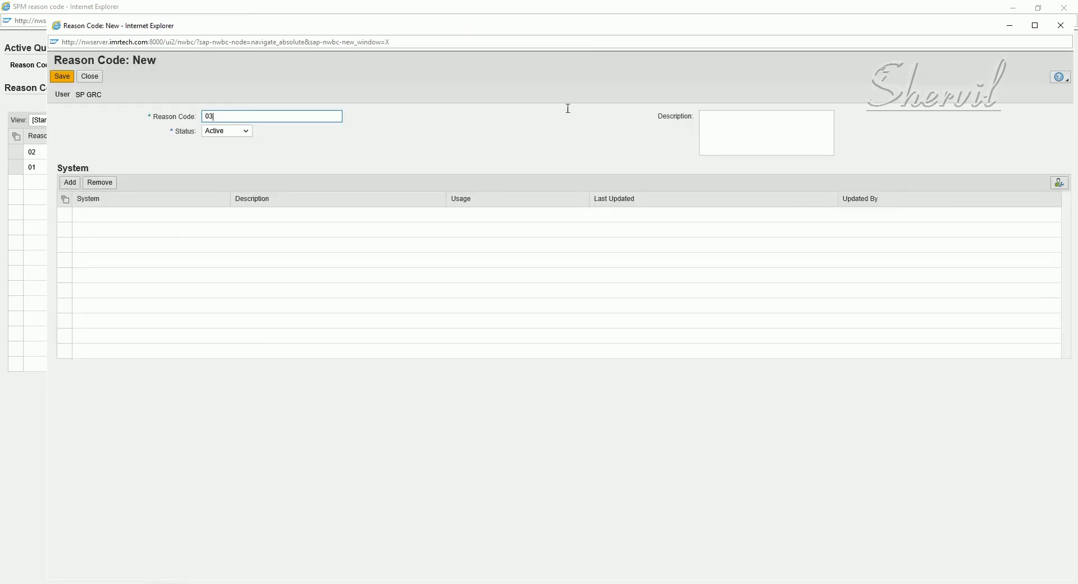
left_click(766, 132)
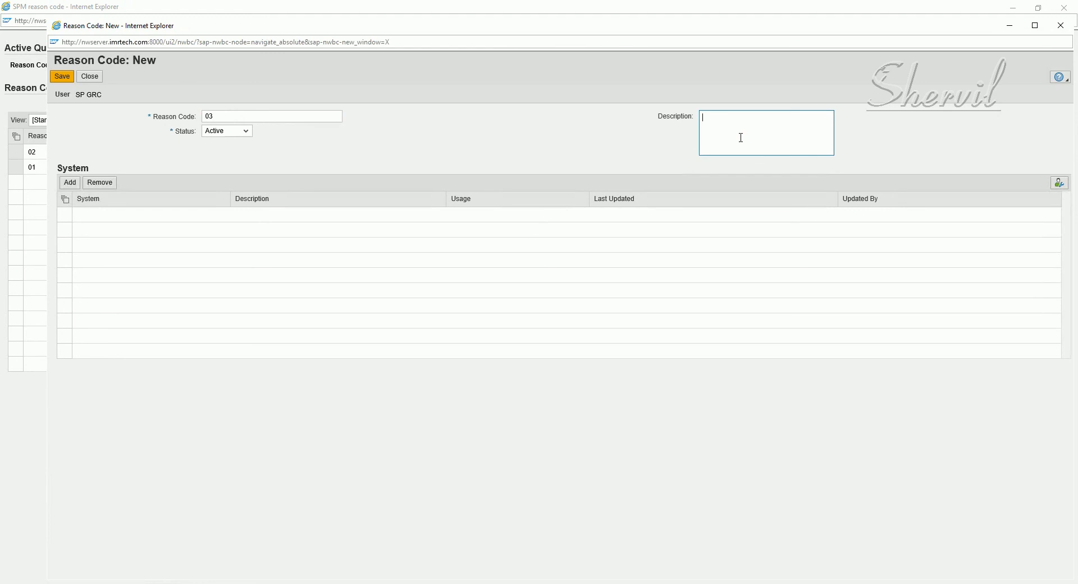
type("Month")
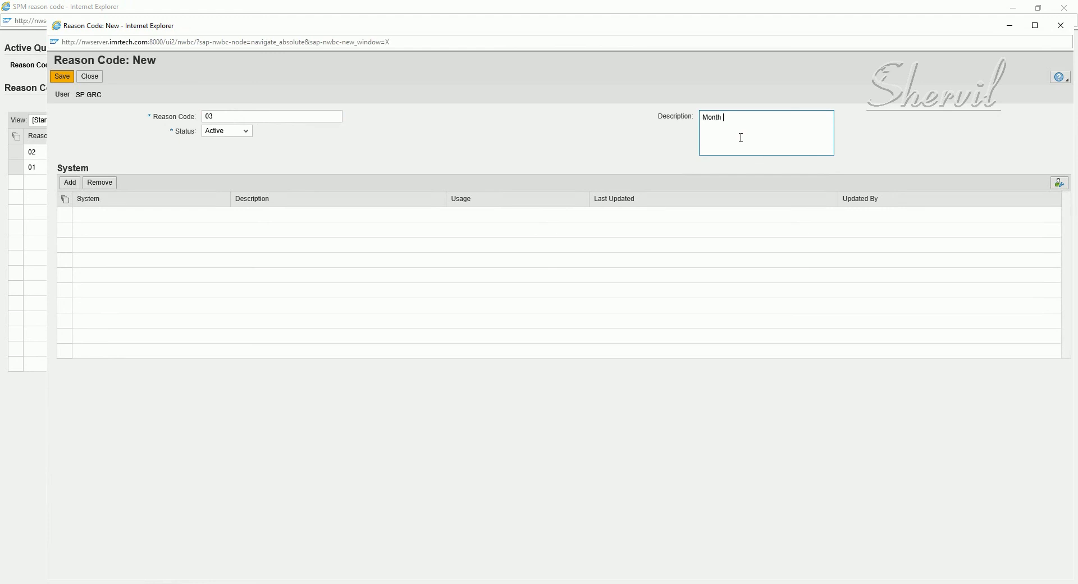
type("End Cl")
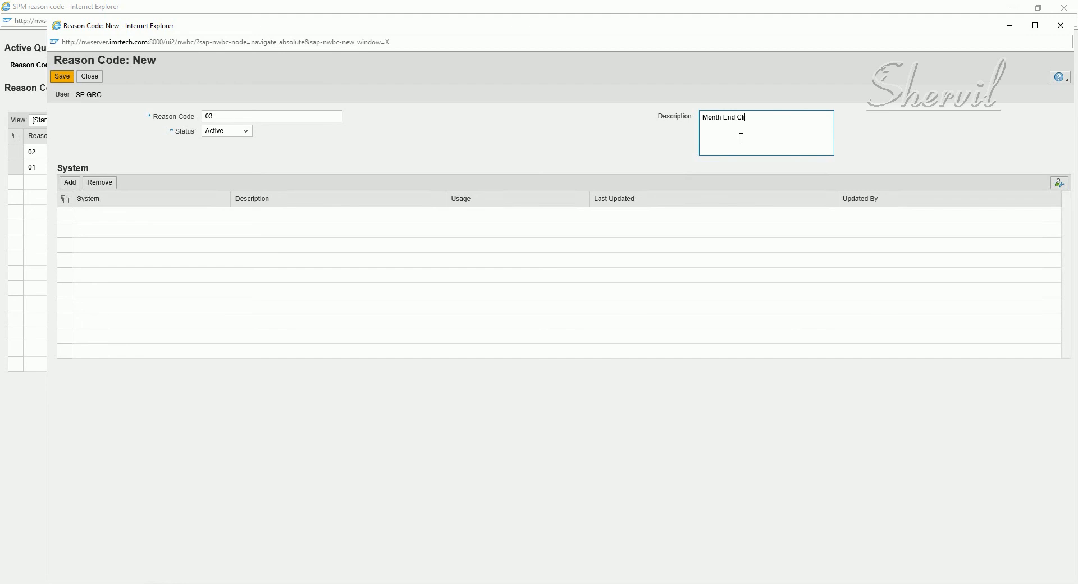
type("po")
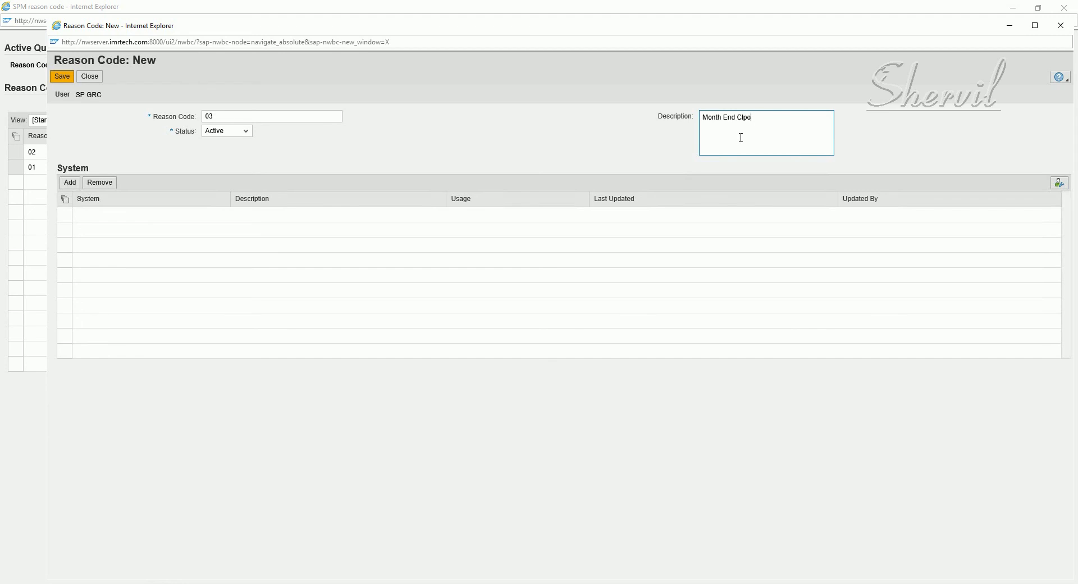
key("BackSpace")
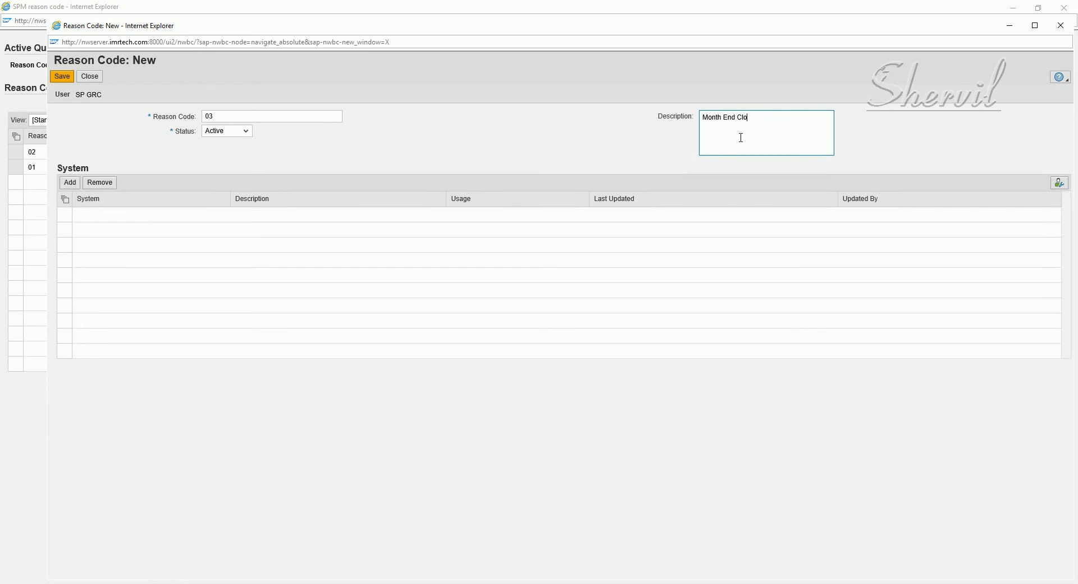
type("sing")
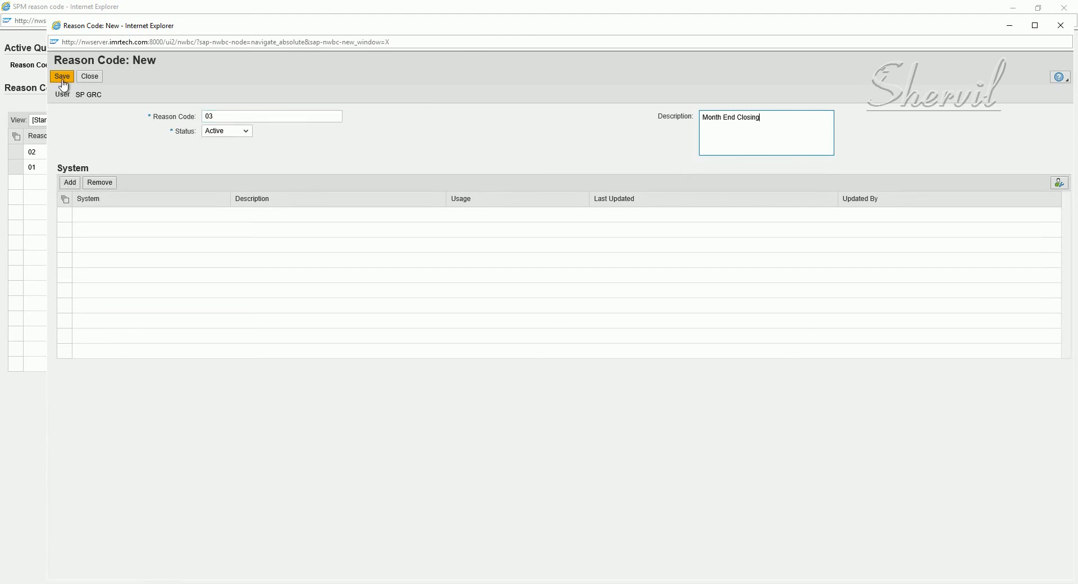
left_click(61, 75)
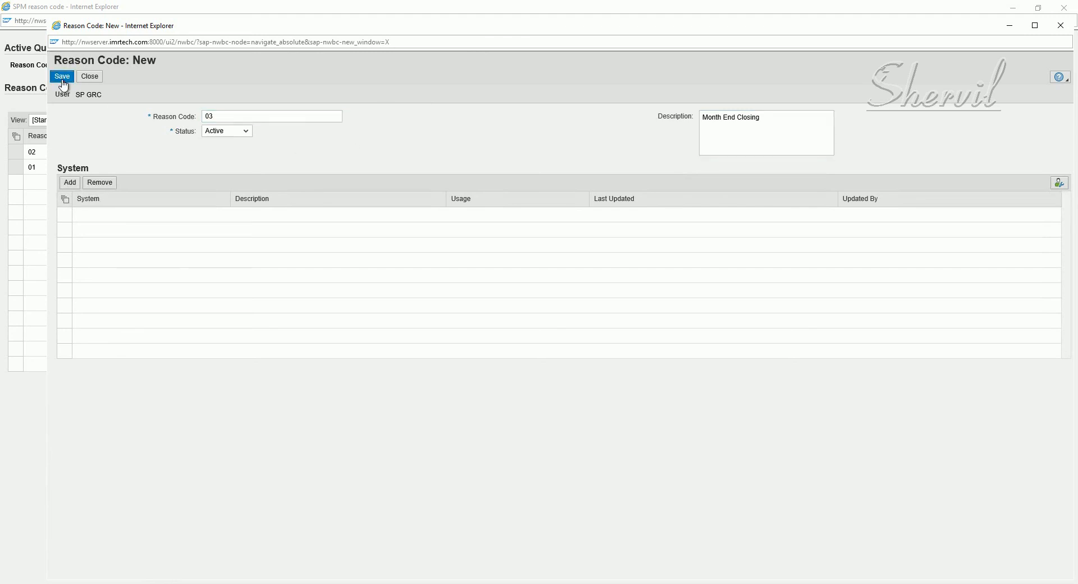
Add system EHPCLNT100 to reason code 03, save, and close to the three-code list
left_click(61, 76)
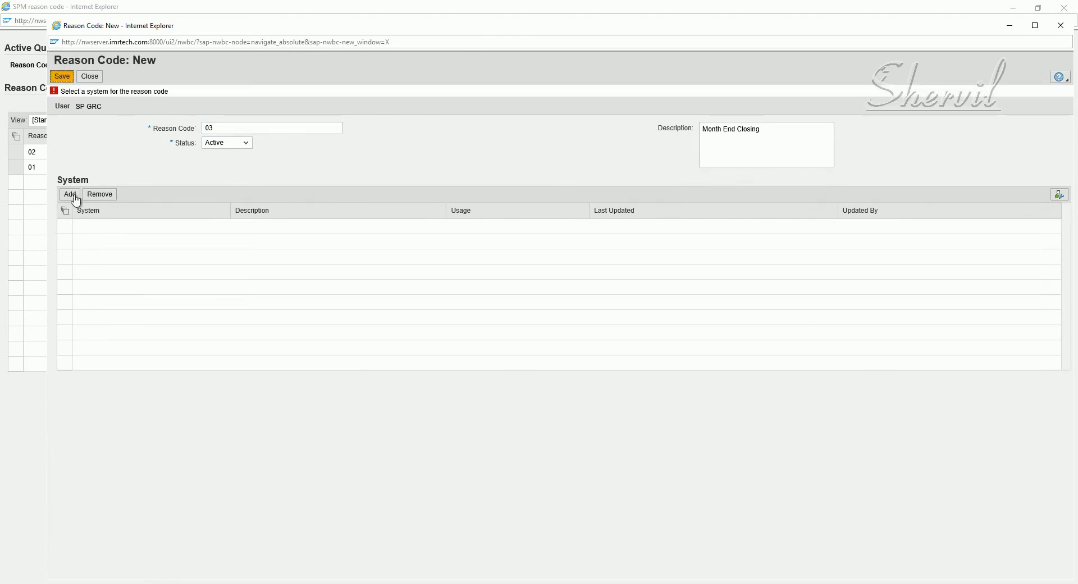
left_click(70, 193)
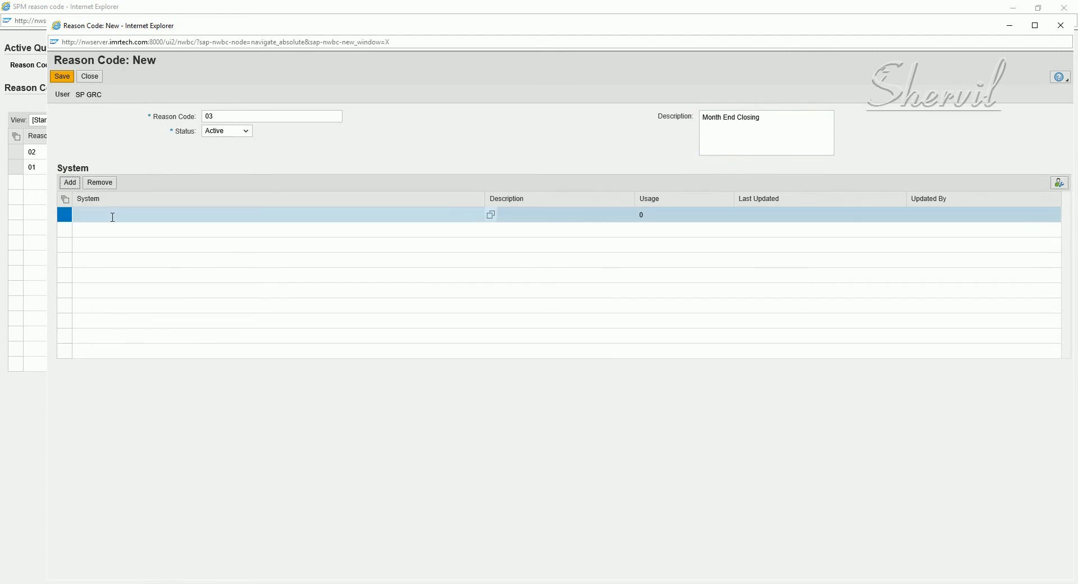
left_click(275, 214)
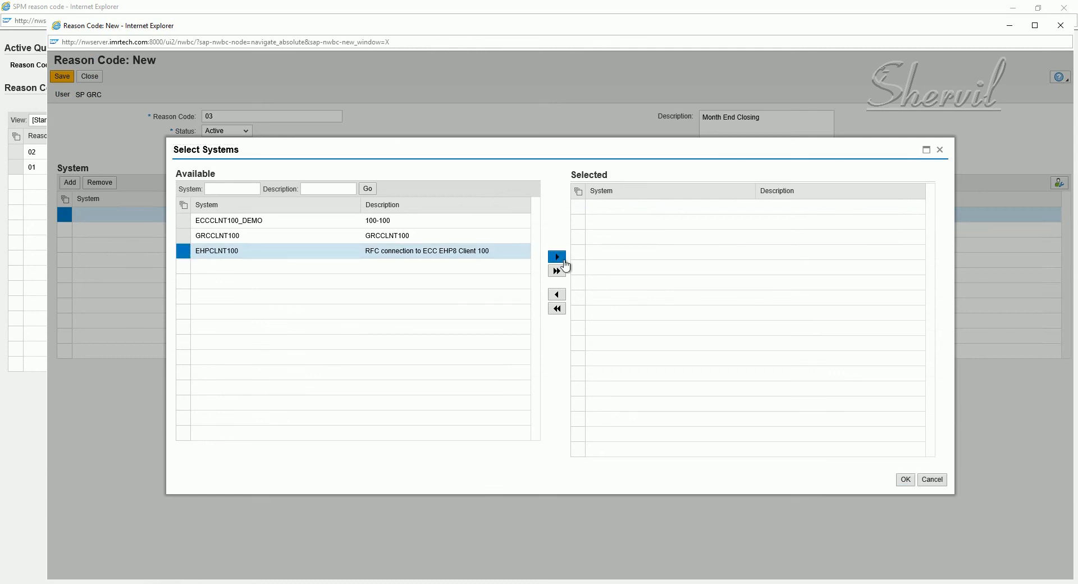
left_click(557, 256)
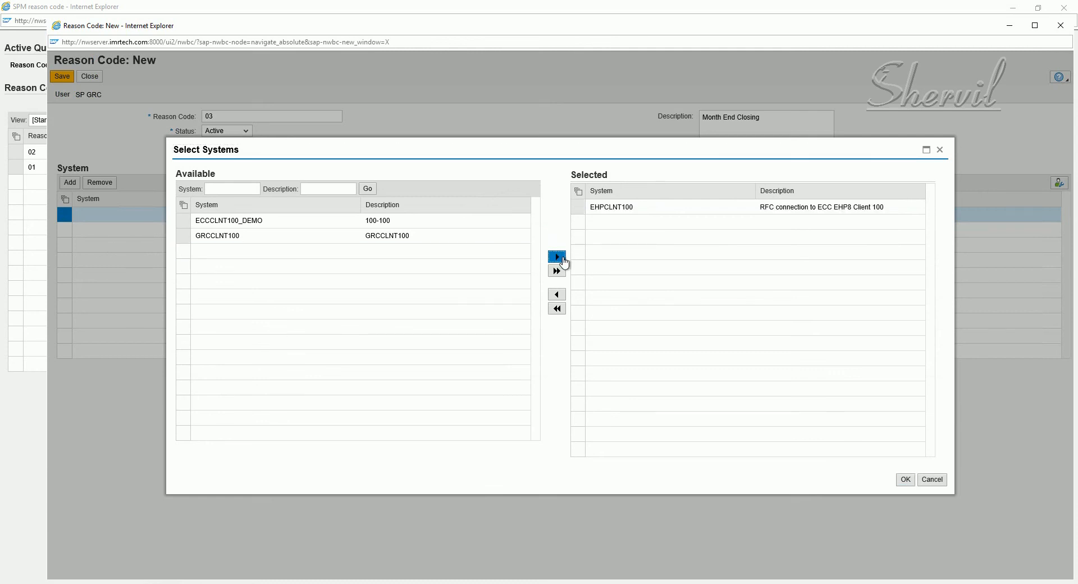
left_click(904, 480)
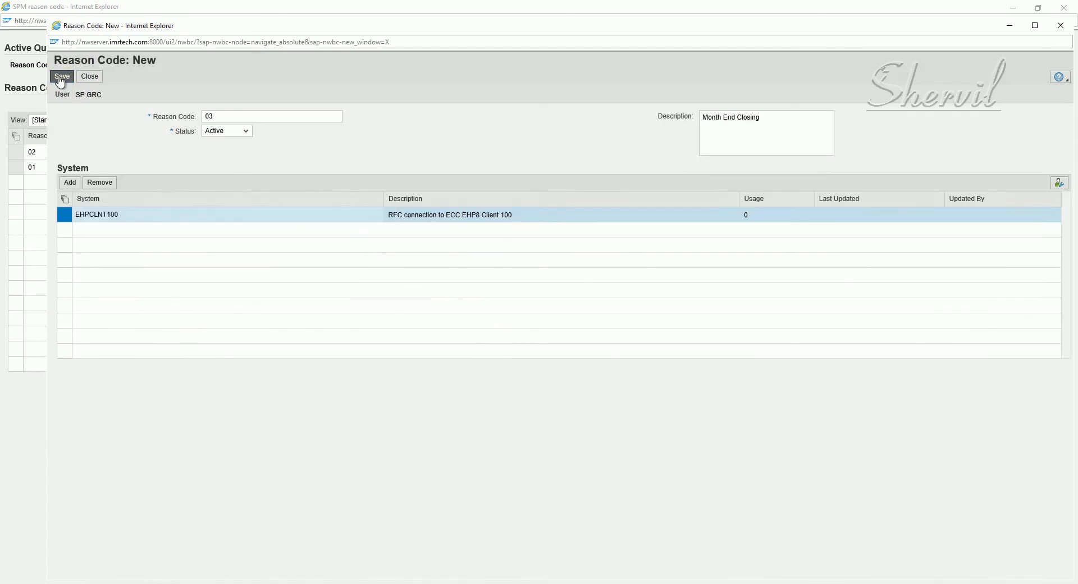
left_click(62, 76)
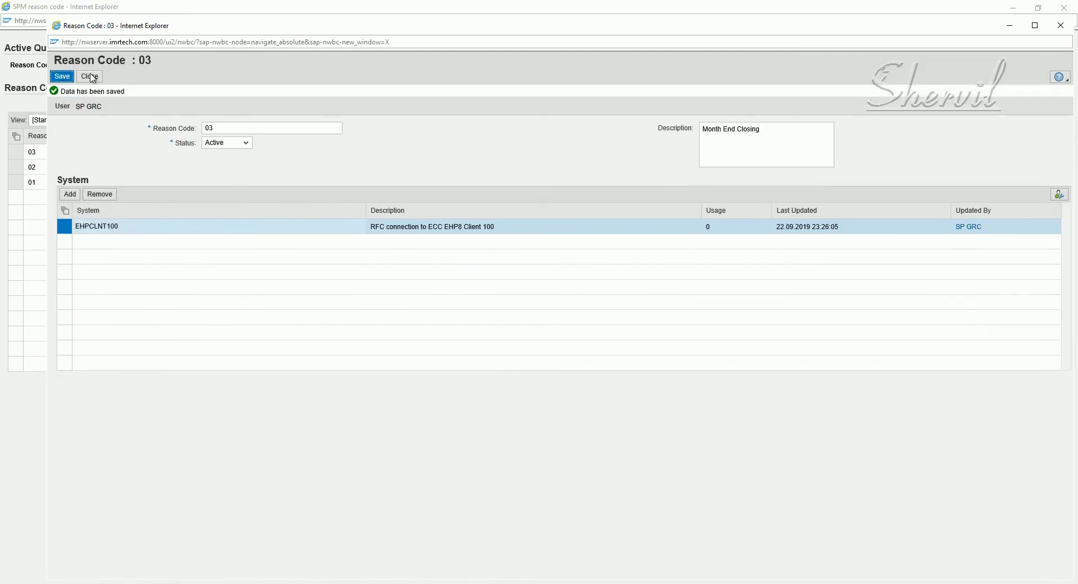
left_click(89, 76)
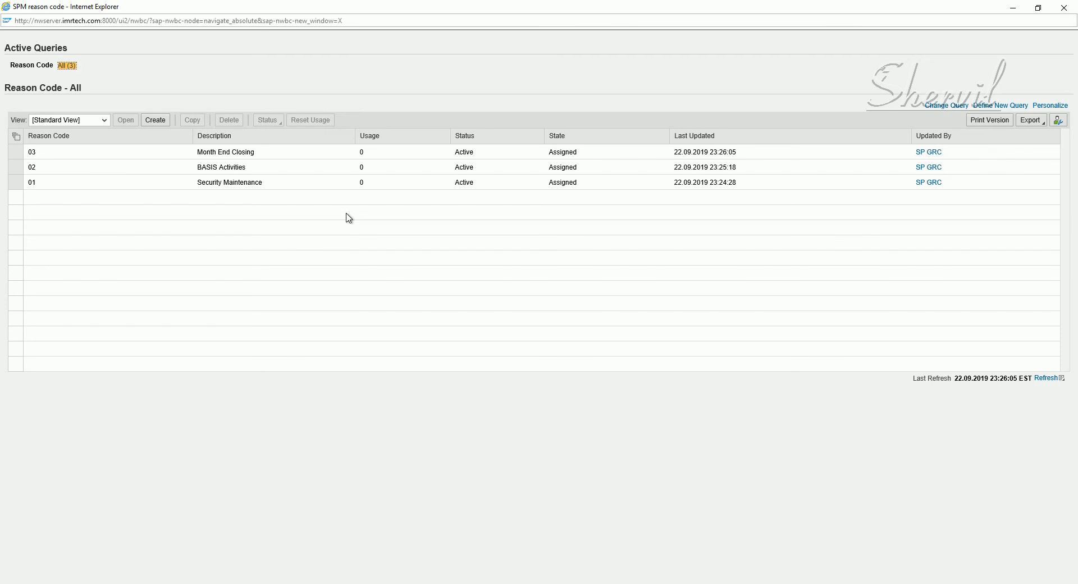
mouse_move(518, 200)
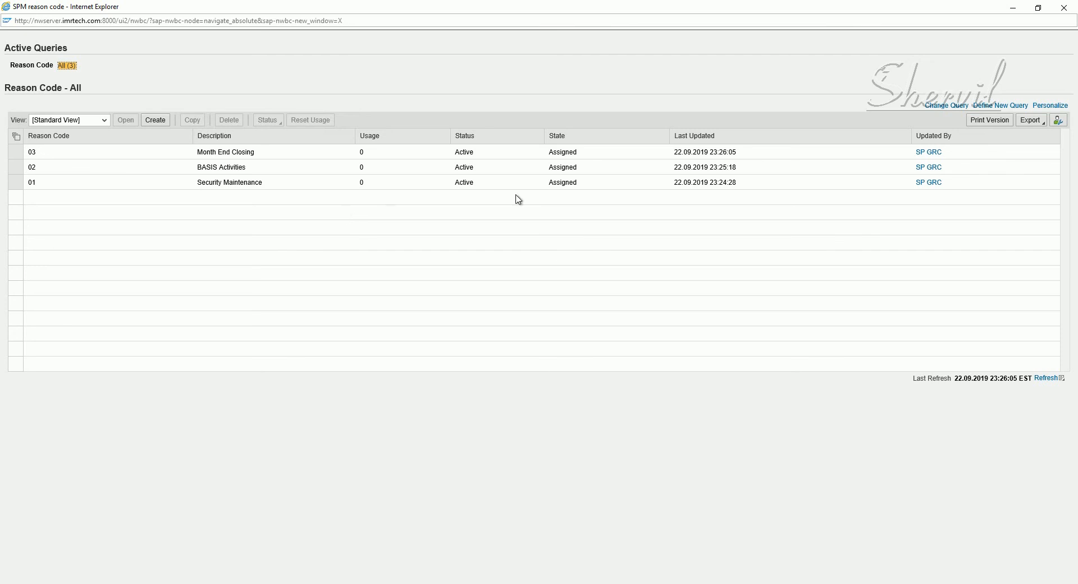
mouse_move(514, 199)
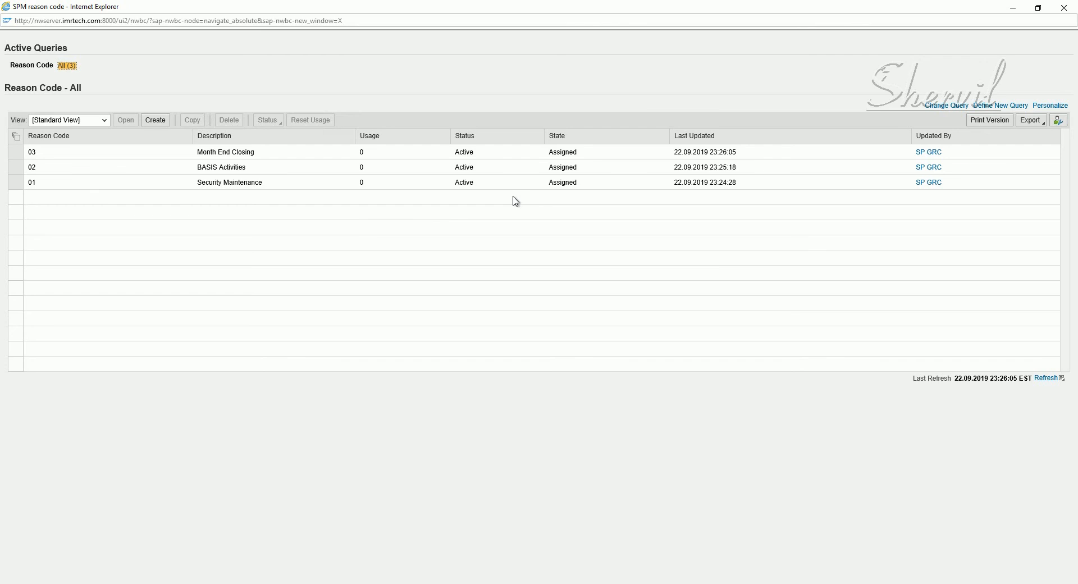
mouse_move(347, 272)
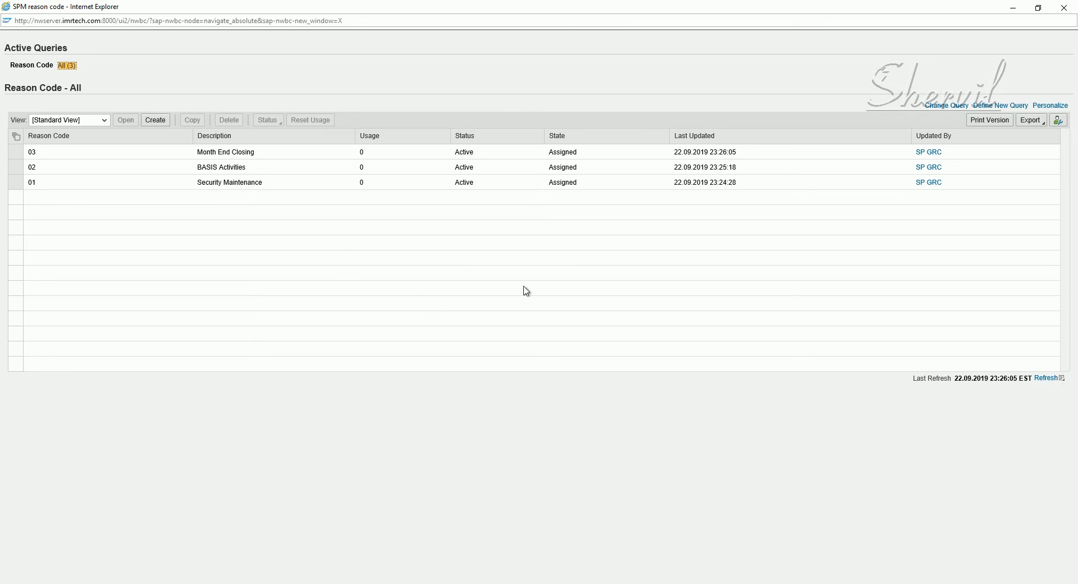
mouse_move(350, 150)
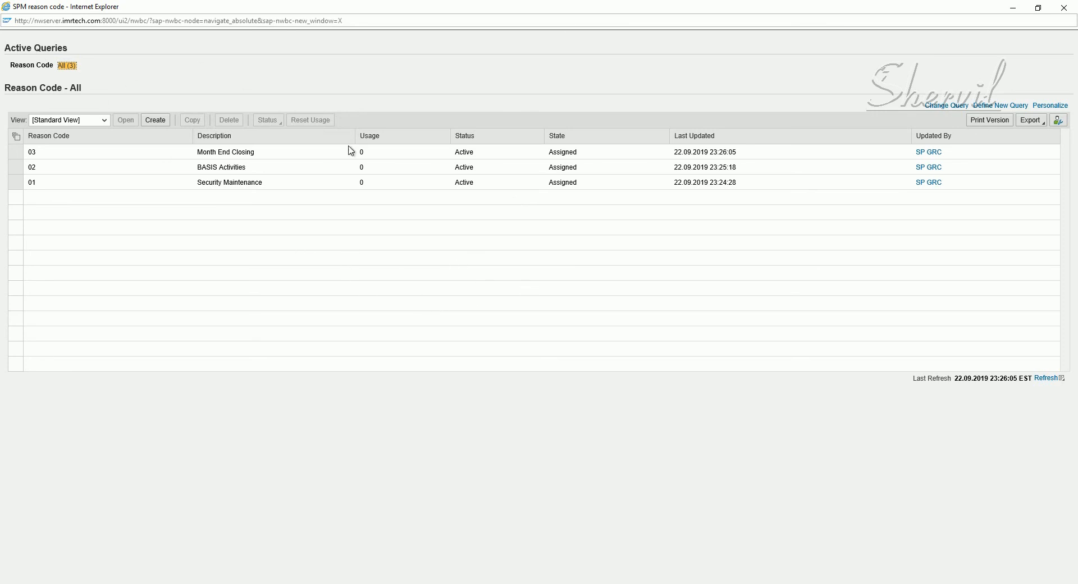
mouse_move(362, 266)
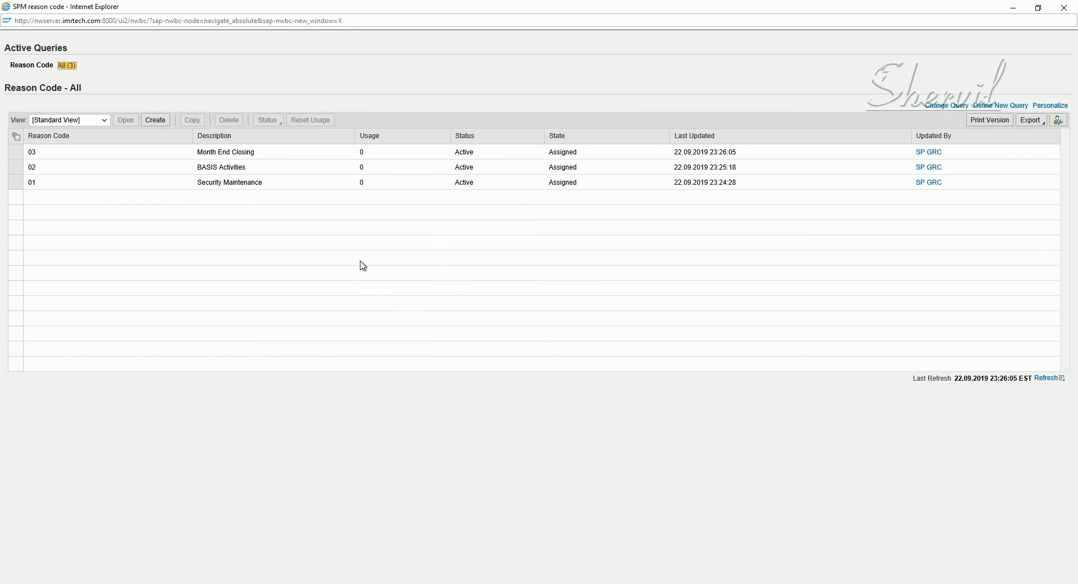
mouse_move(336, 260)
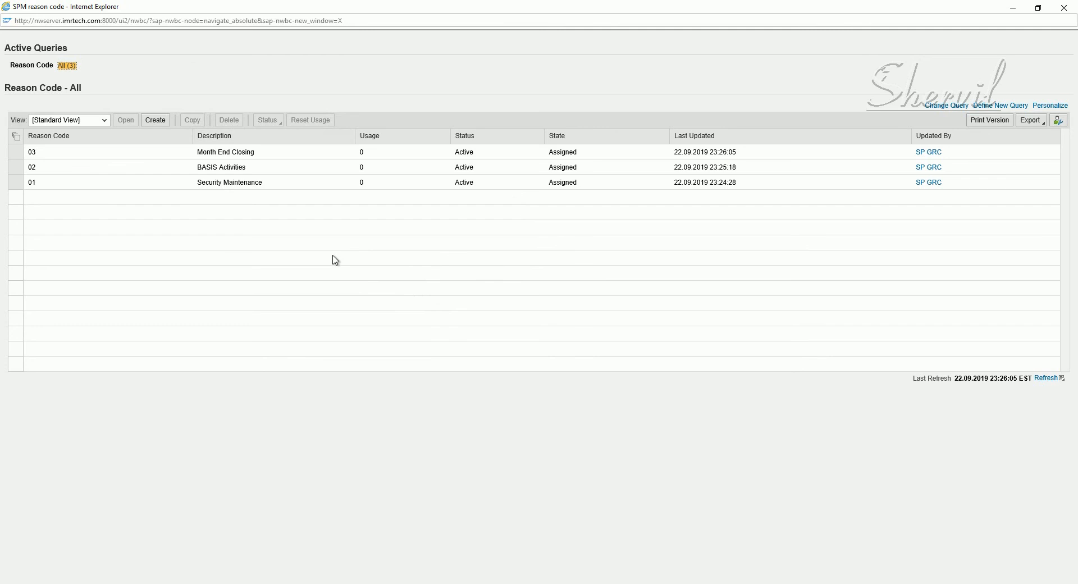
mouse_move(334, 250)
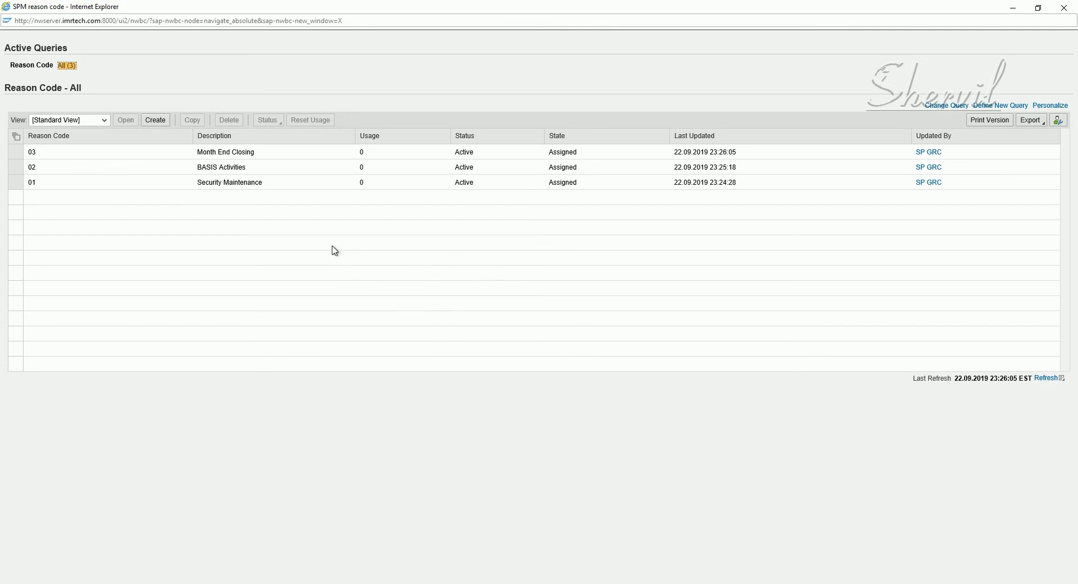
mouse_move(337, 253)
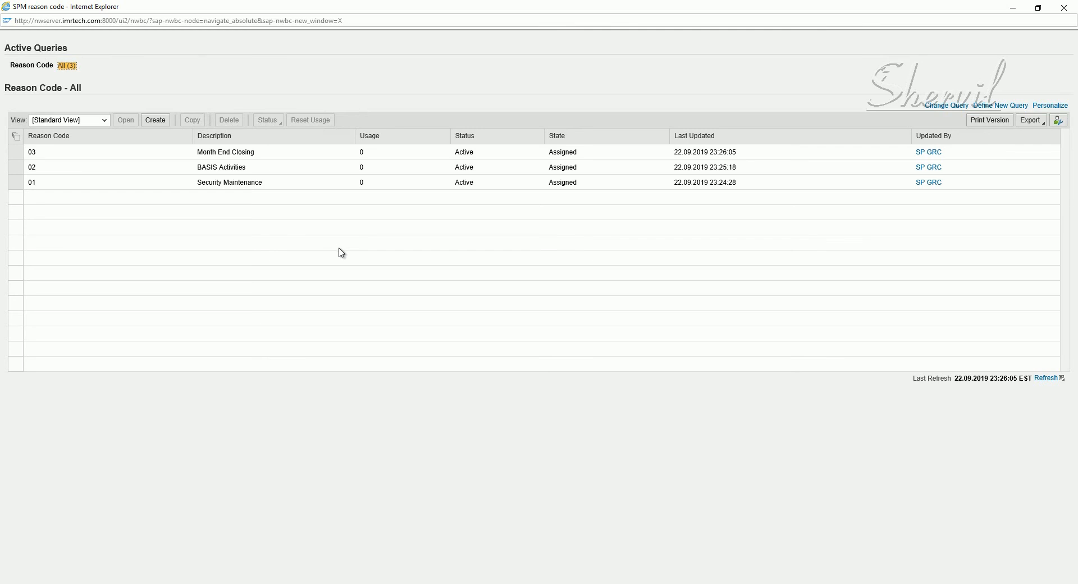
mouse_move(438, 259)
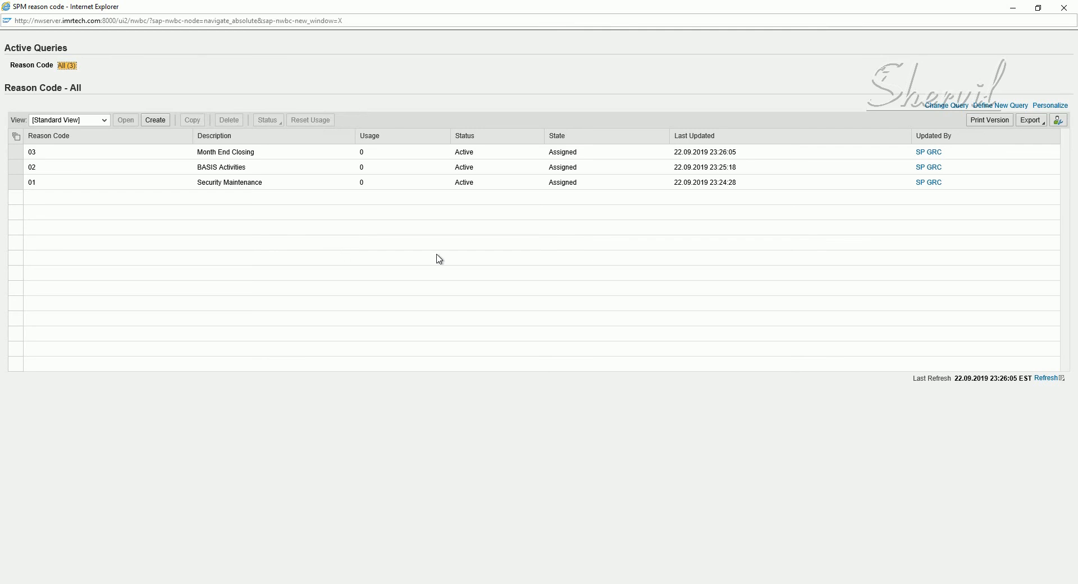